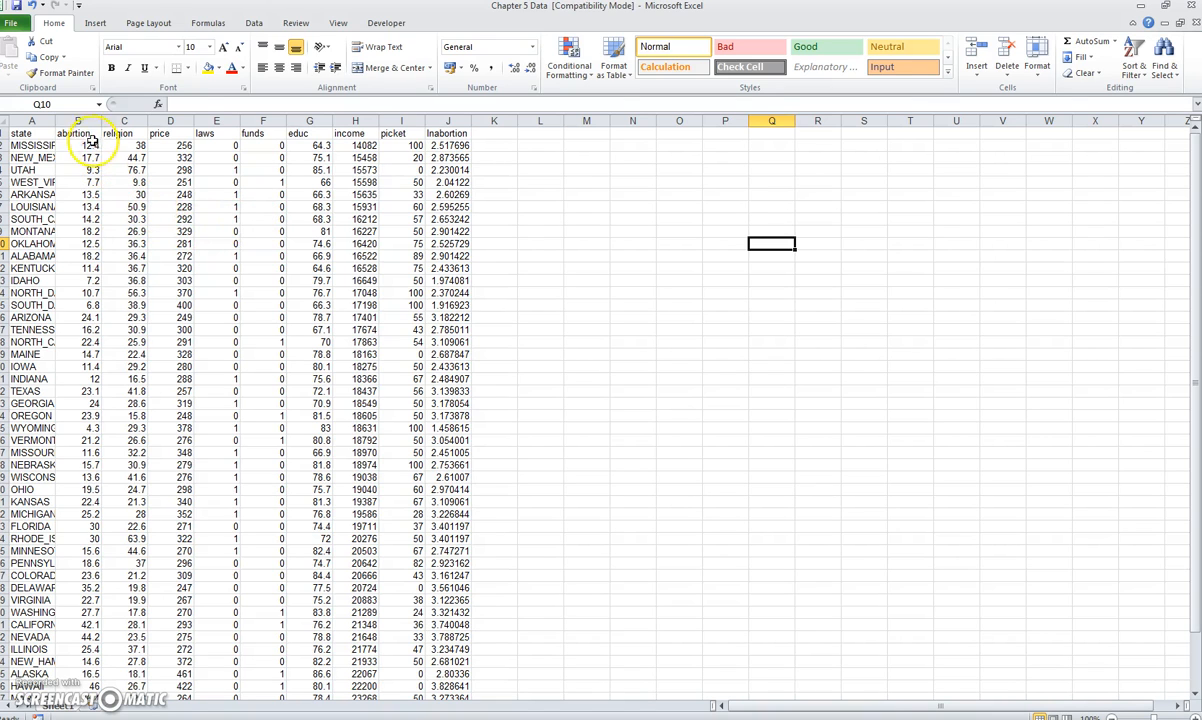
# Review the abortion rate, religion, laws and income columns of the state dataset
pyautogui.click(76, 120)
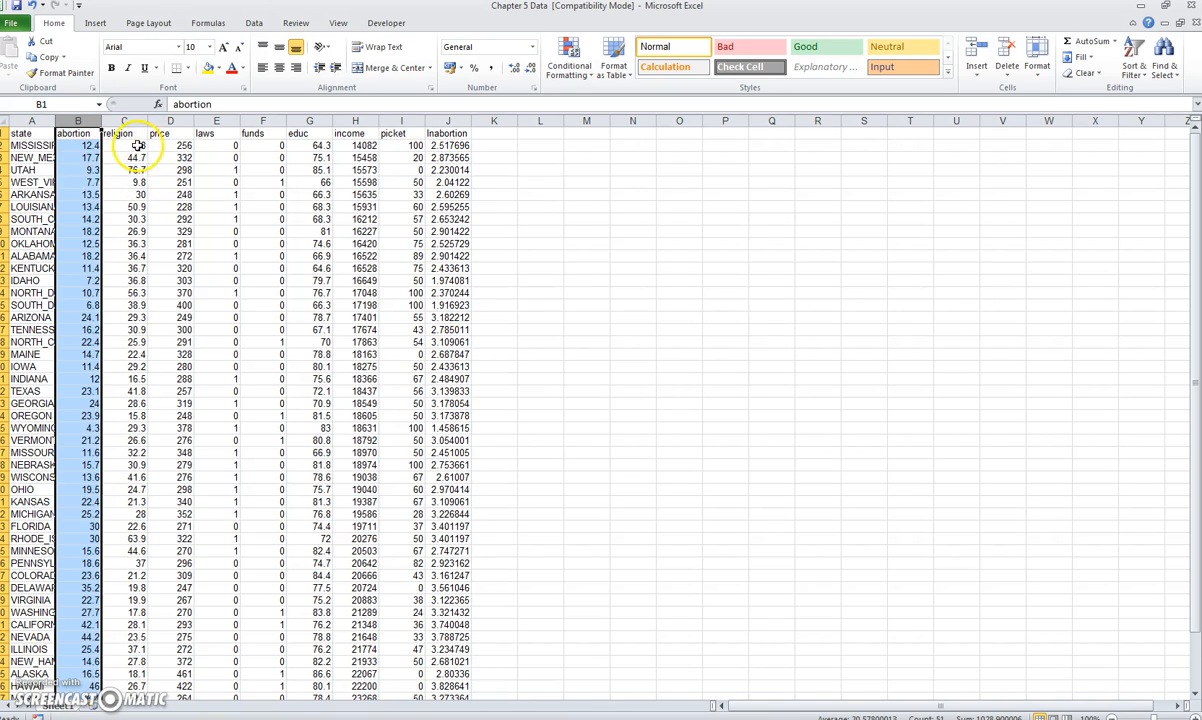
pyautogui.click(124, 144)
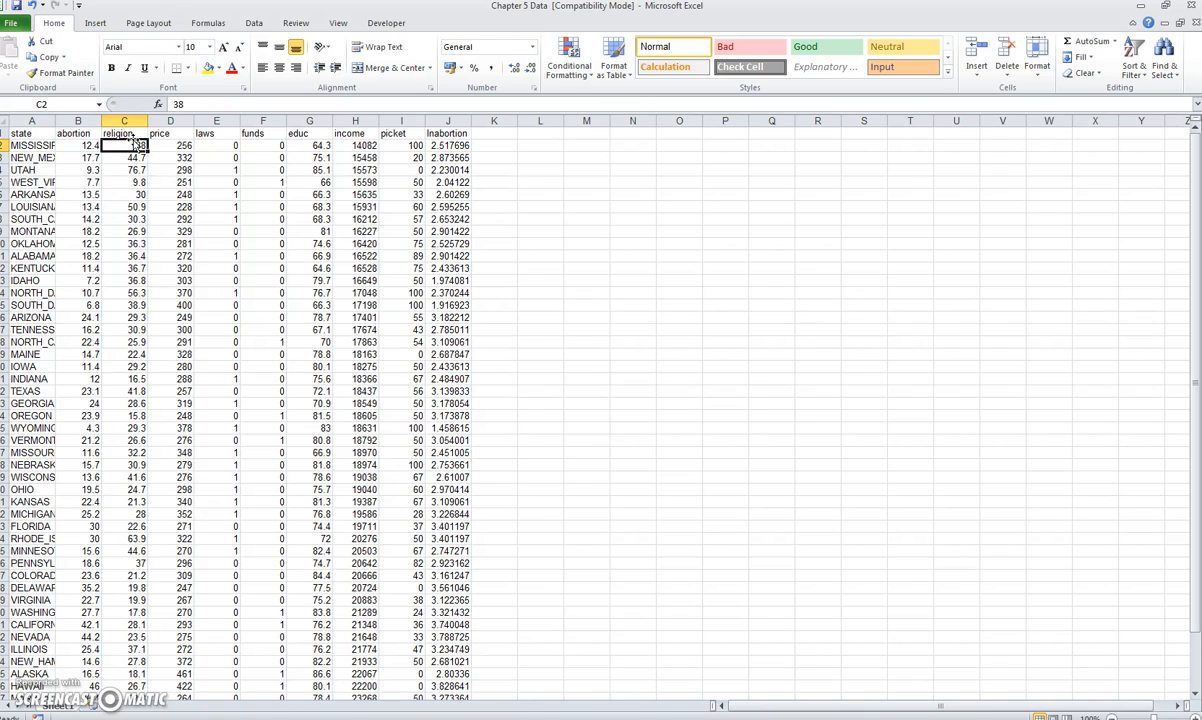
pyautogui.click(216, 132)
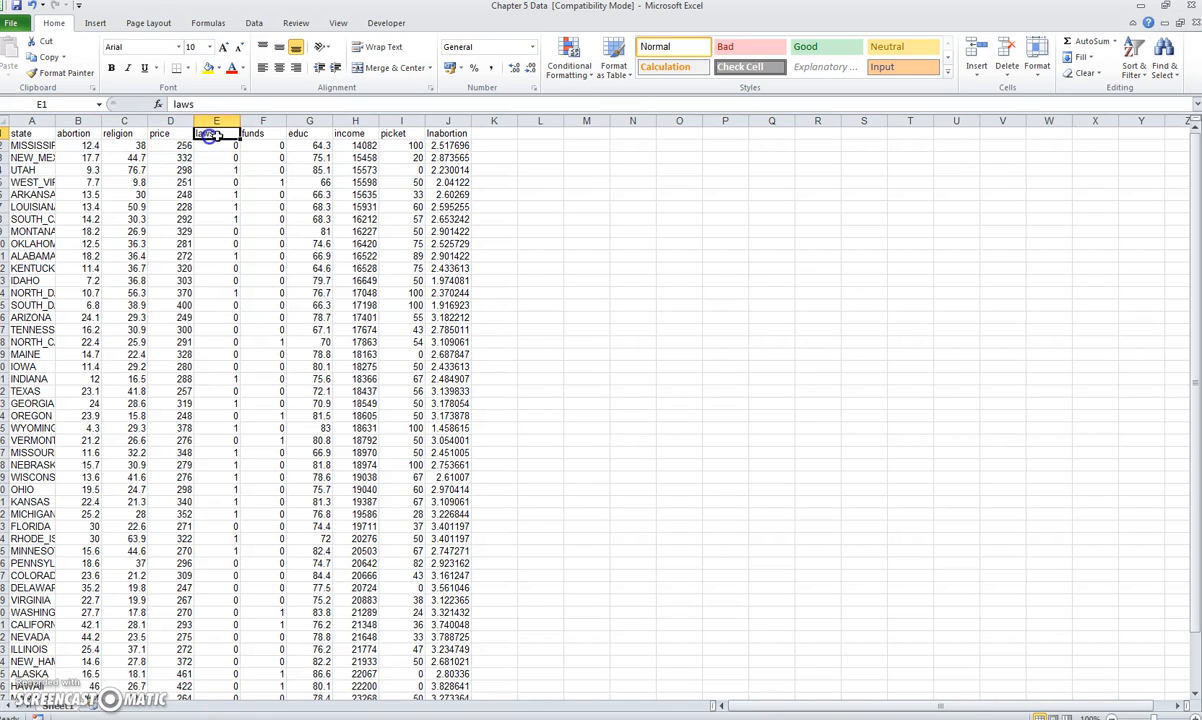
pyautogui.click(354, 132)
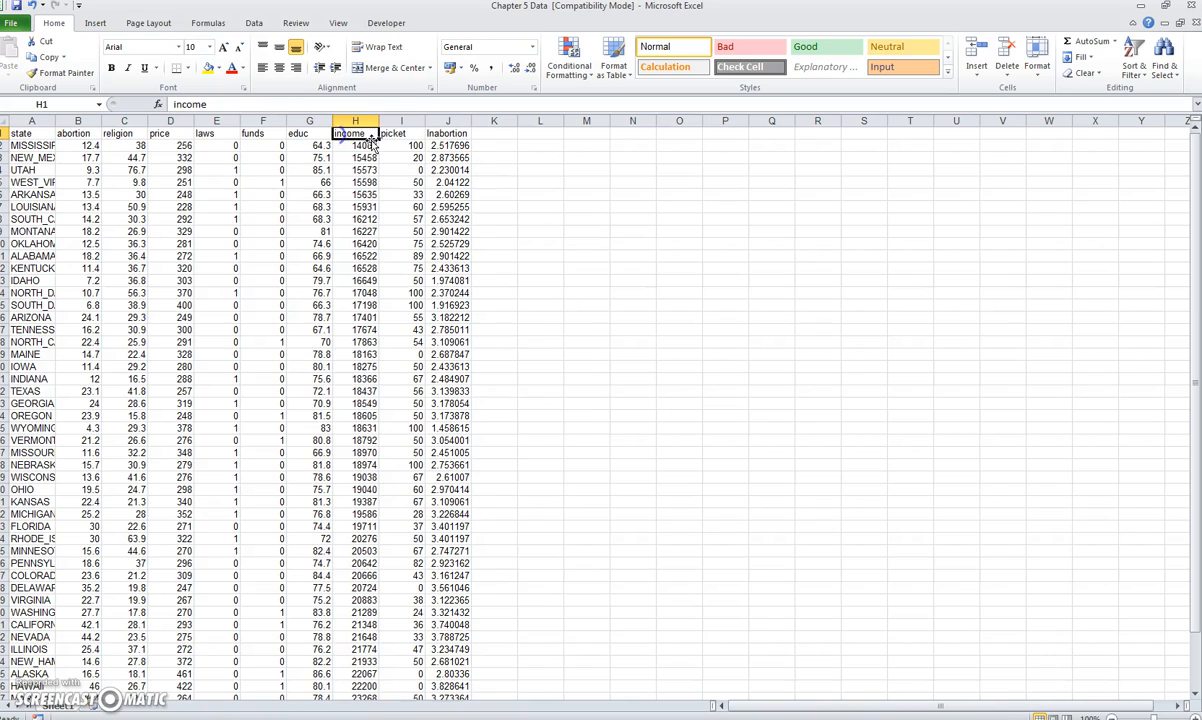
pyautogui.click(400, 134)
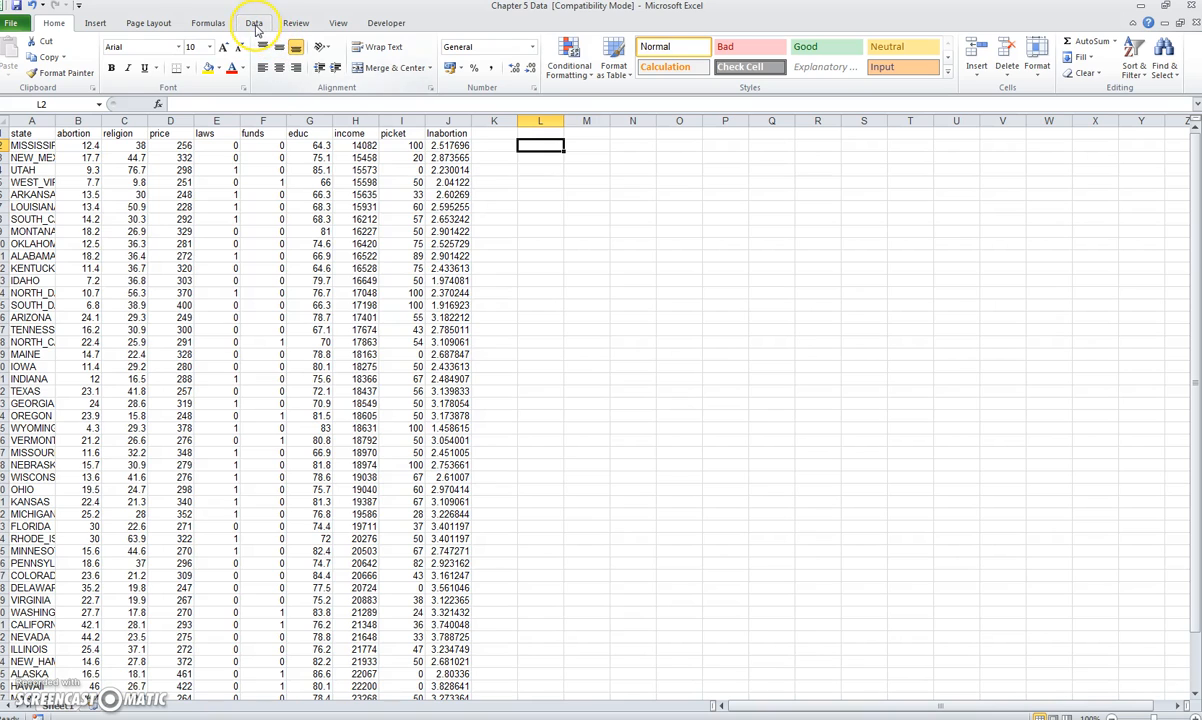
# Run a regression of abortion rate on the seven predictors with residuals, output to a new worksheet
pyautogui.click(254, 22)
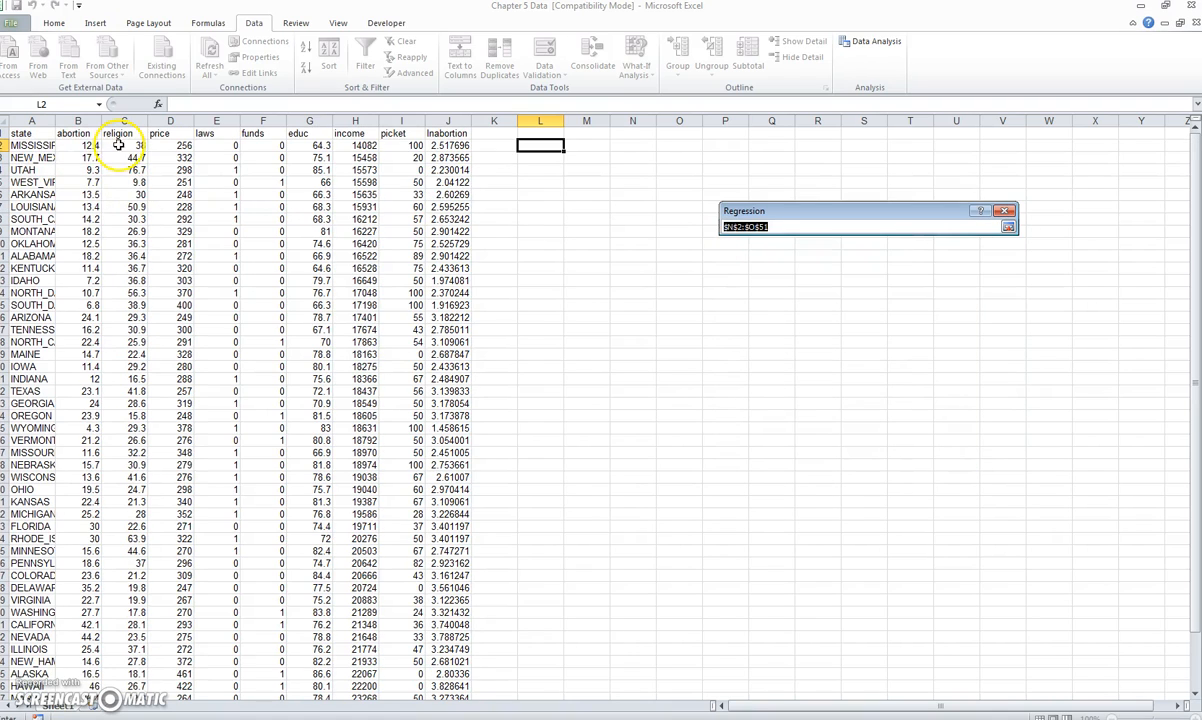
pyautogui.moveTo(124, 144); pyautogui.dragTo(416, 674)
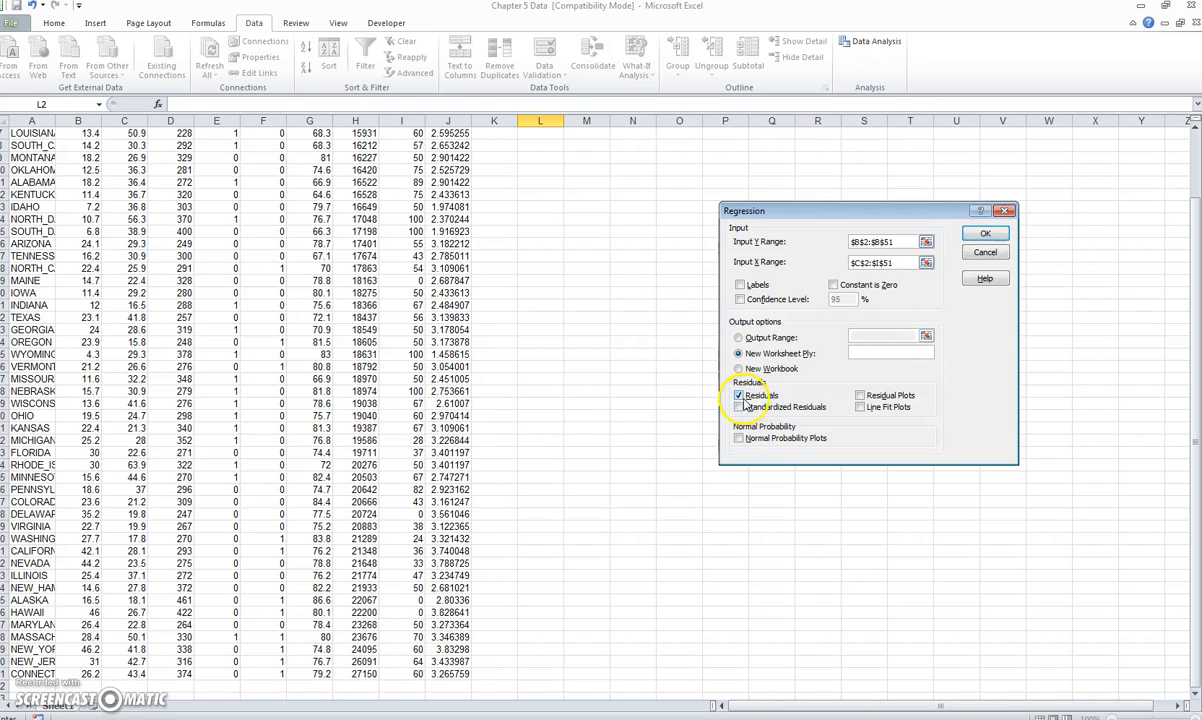
pyautogui.click(740, 396)
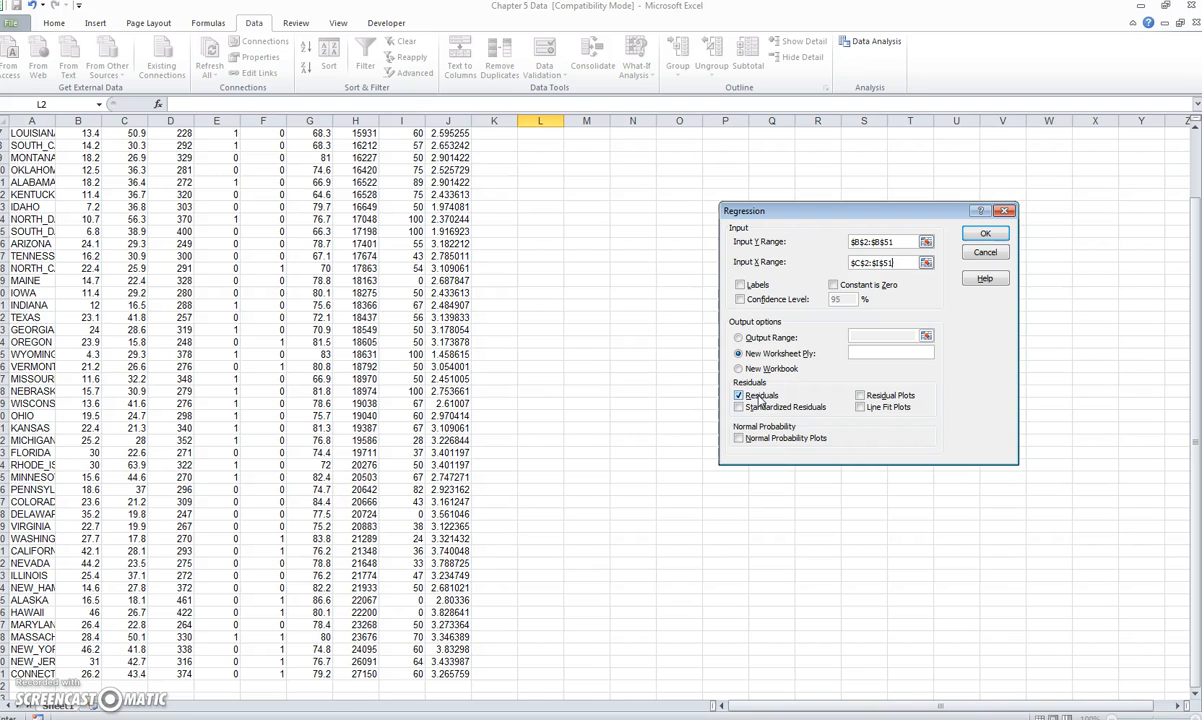
pyautogui.click(740, 396)
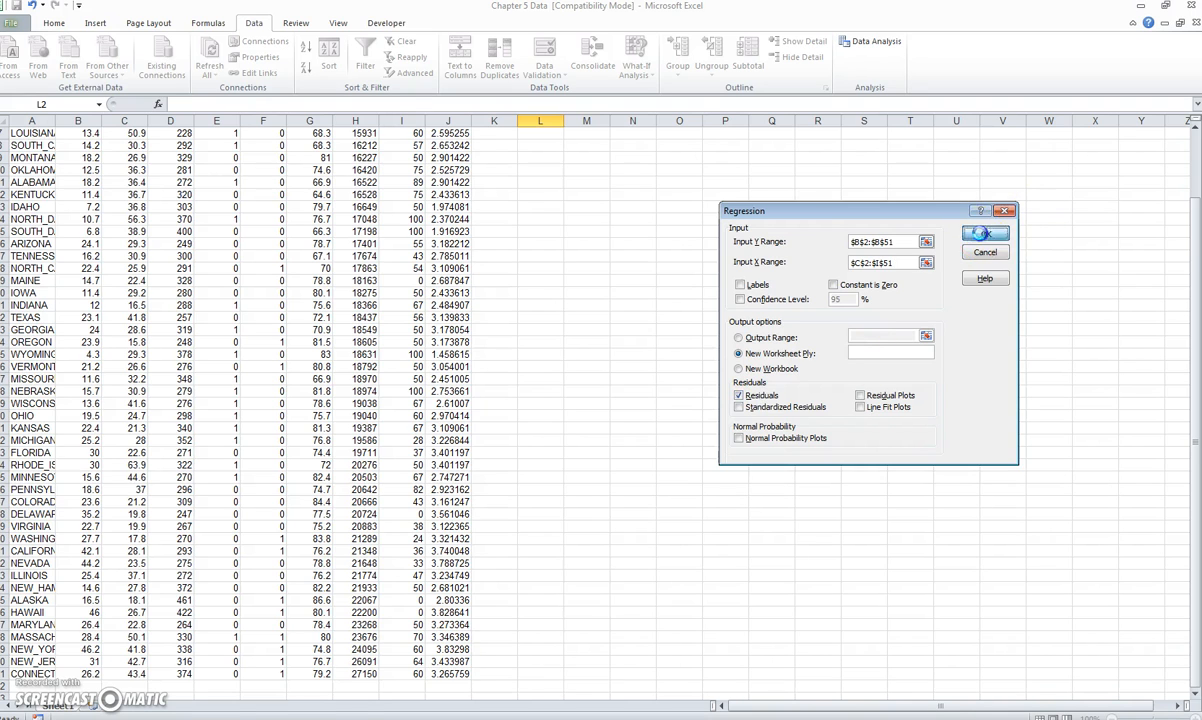
pyautogui.click(984, 232)
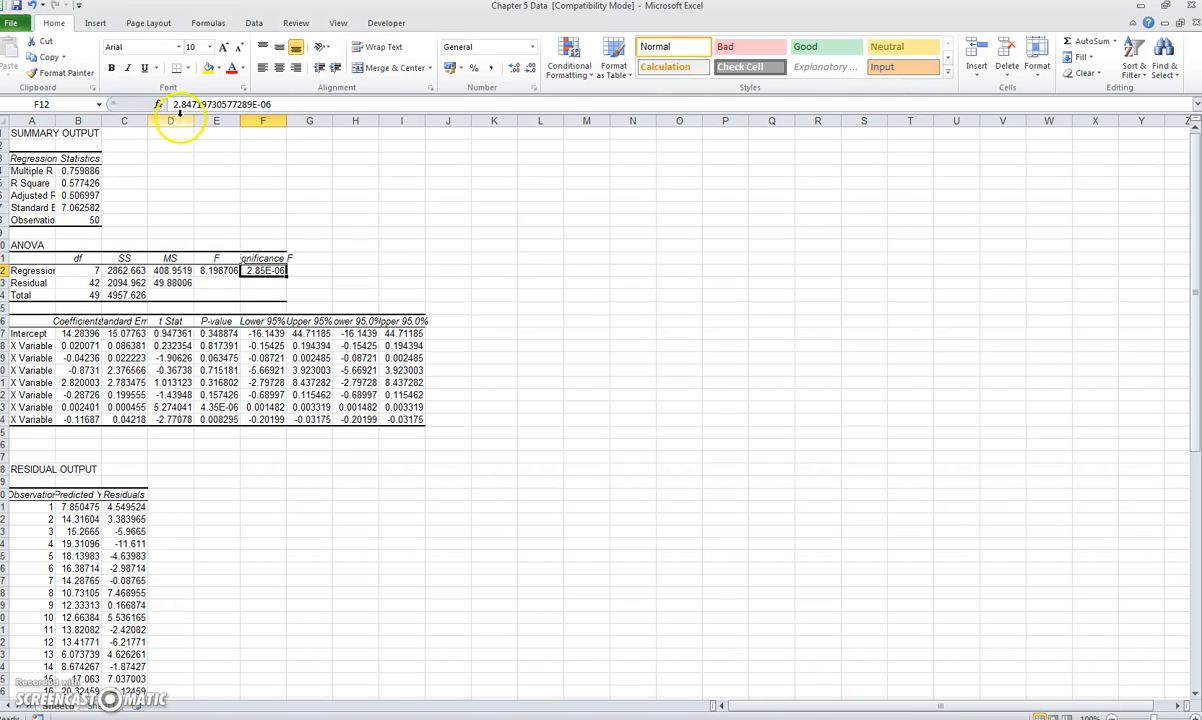
# Select R Square, Significance F, the coefficients and a low p-value for yellow highlighting
pyautogui.click(264, 270)
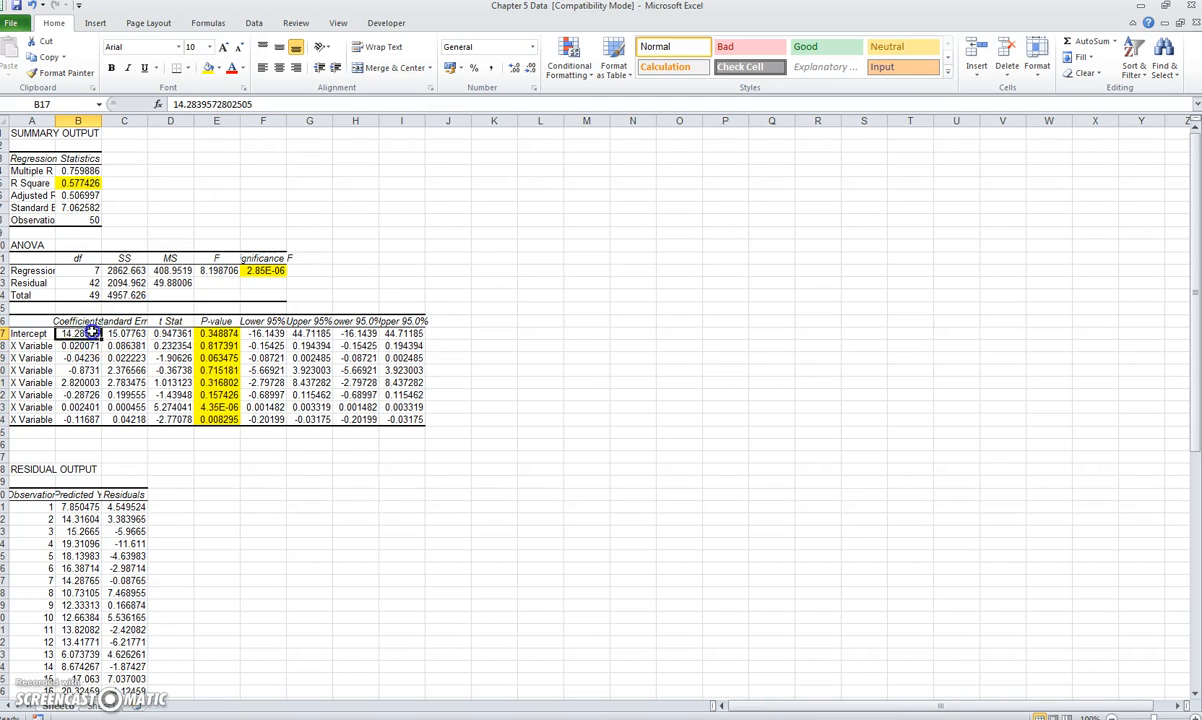
pyautogui.moveTo(78, 344); pyautogui.dragTo(78, 420)
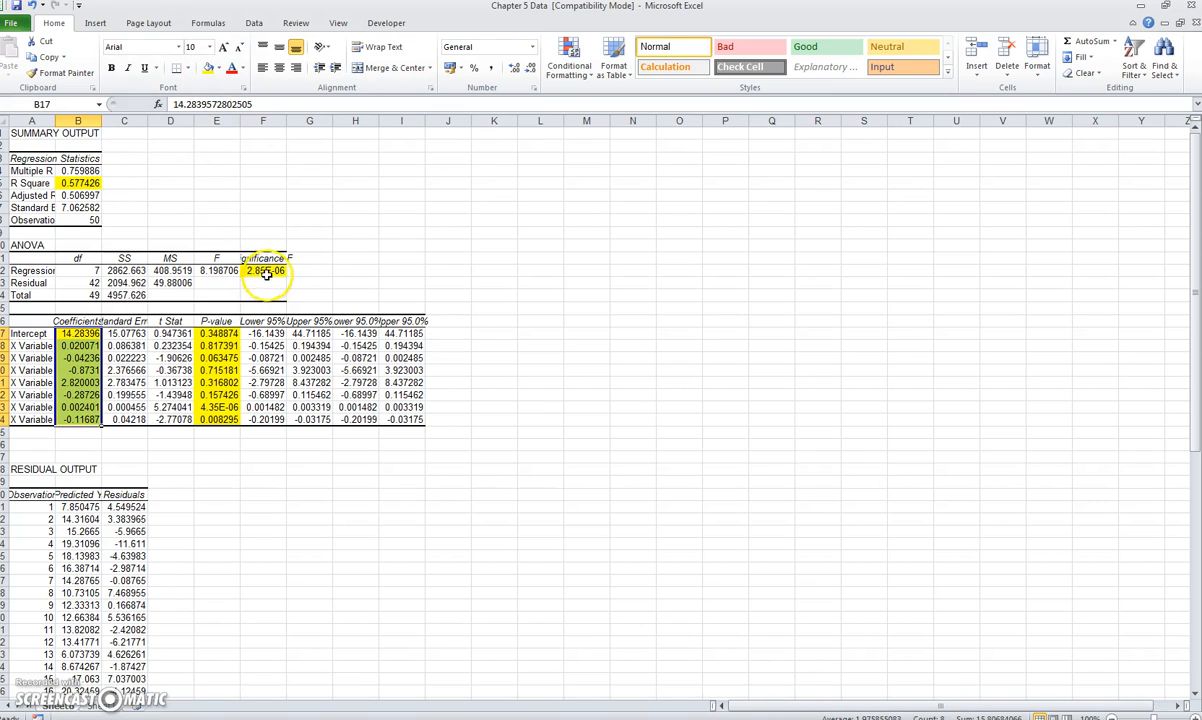
pyautogui.click(264, 270)
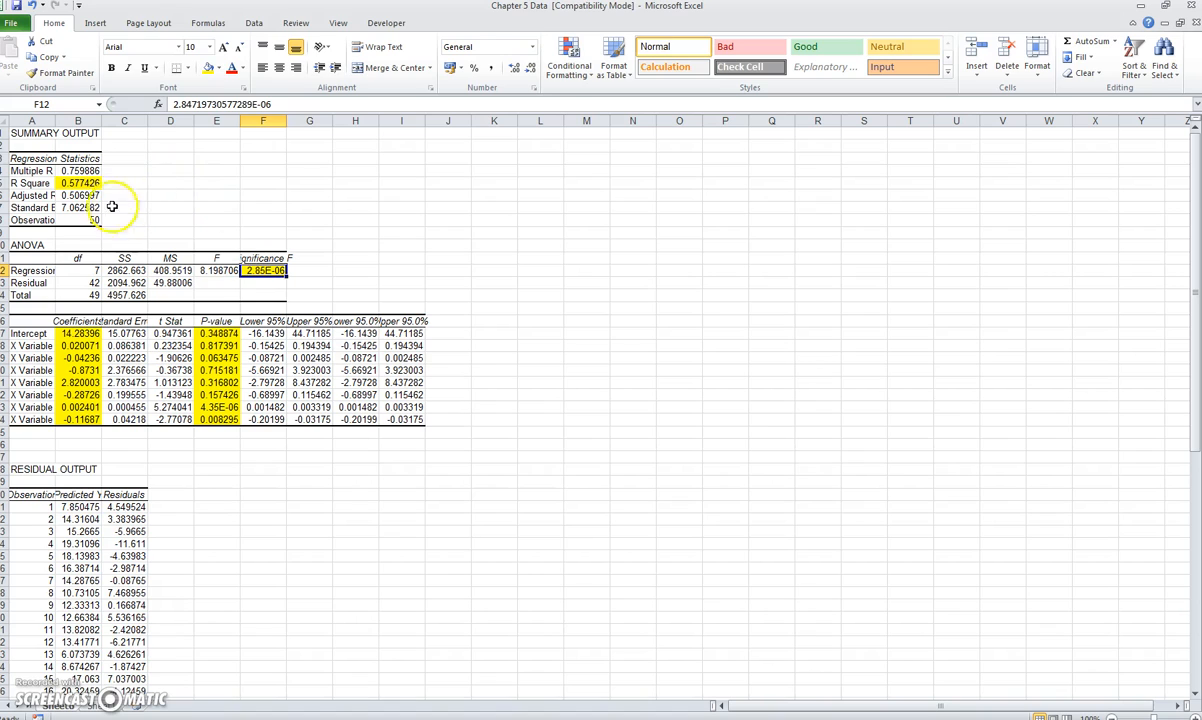
pyautogui.click(78, 184)
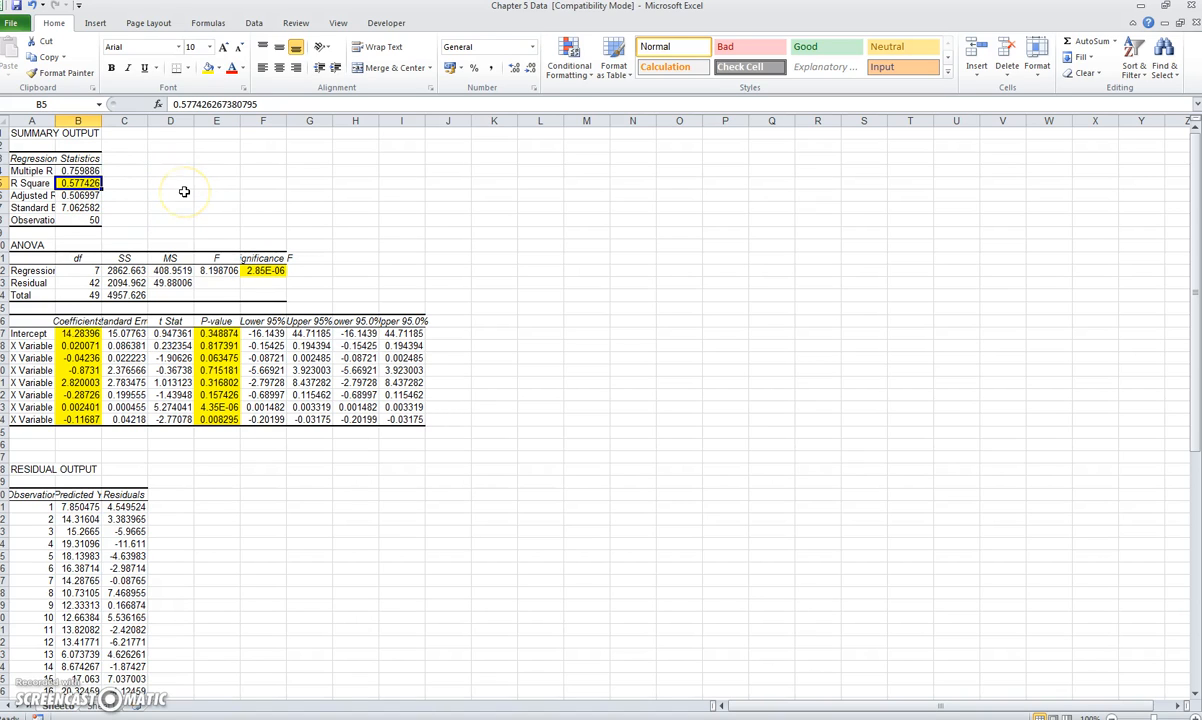
pyautogui.moveTo(184, 192)
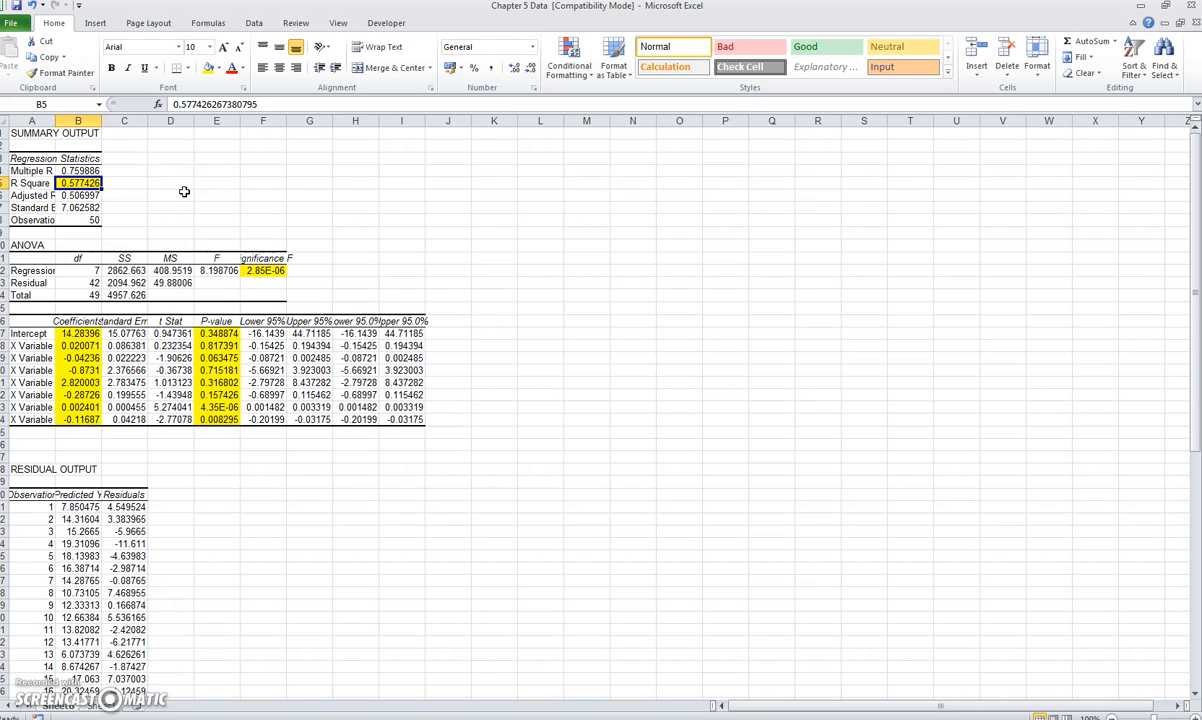
pyautogui.click(216, 358)
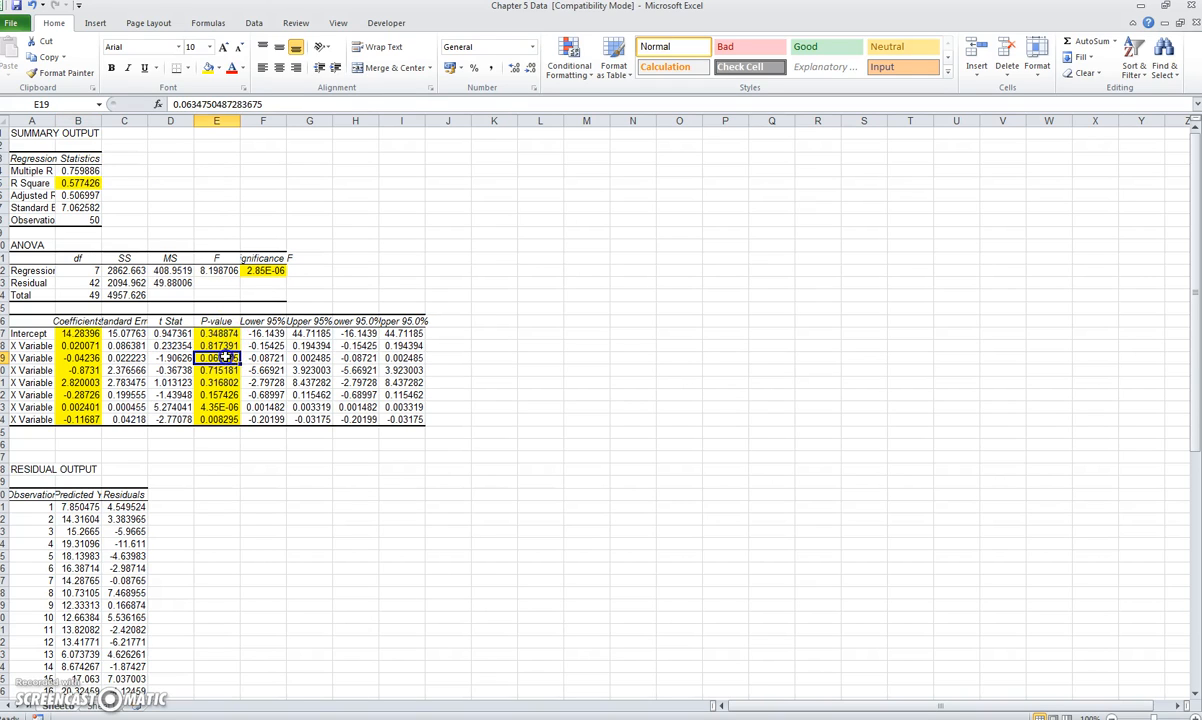
# Fill the selected low p-value cell with red
pyautogui.click(220, 68)
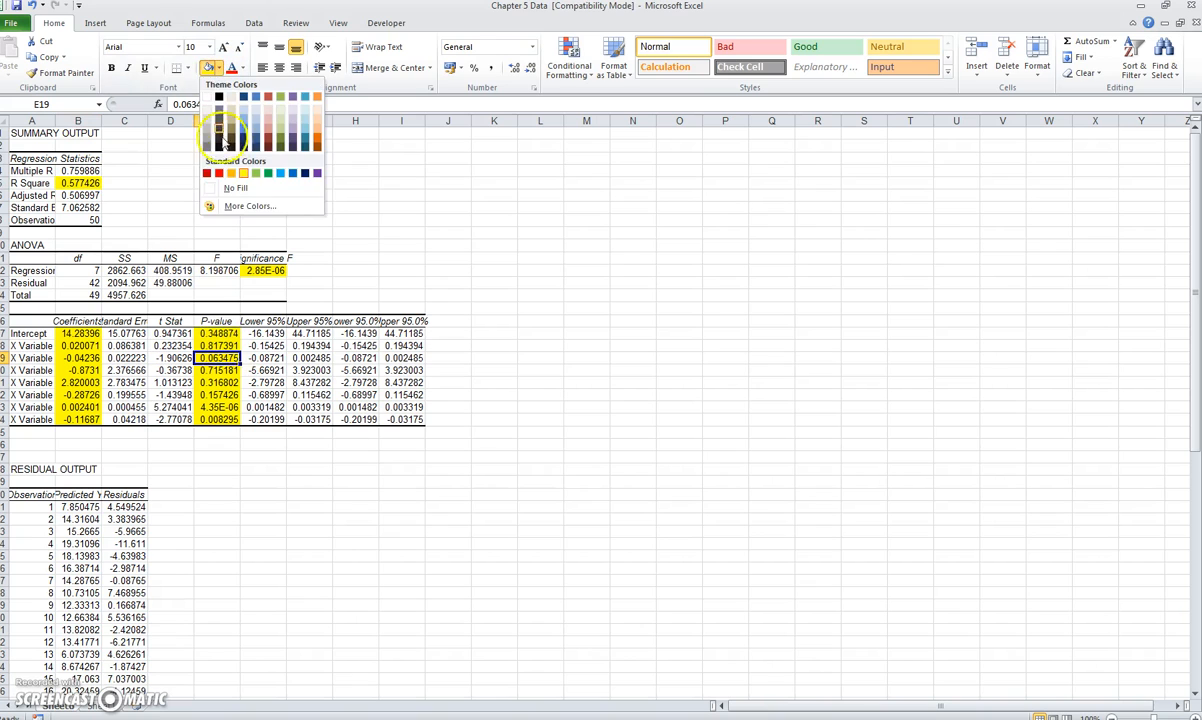
pyautogui.click(224, 130)
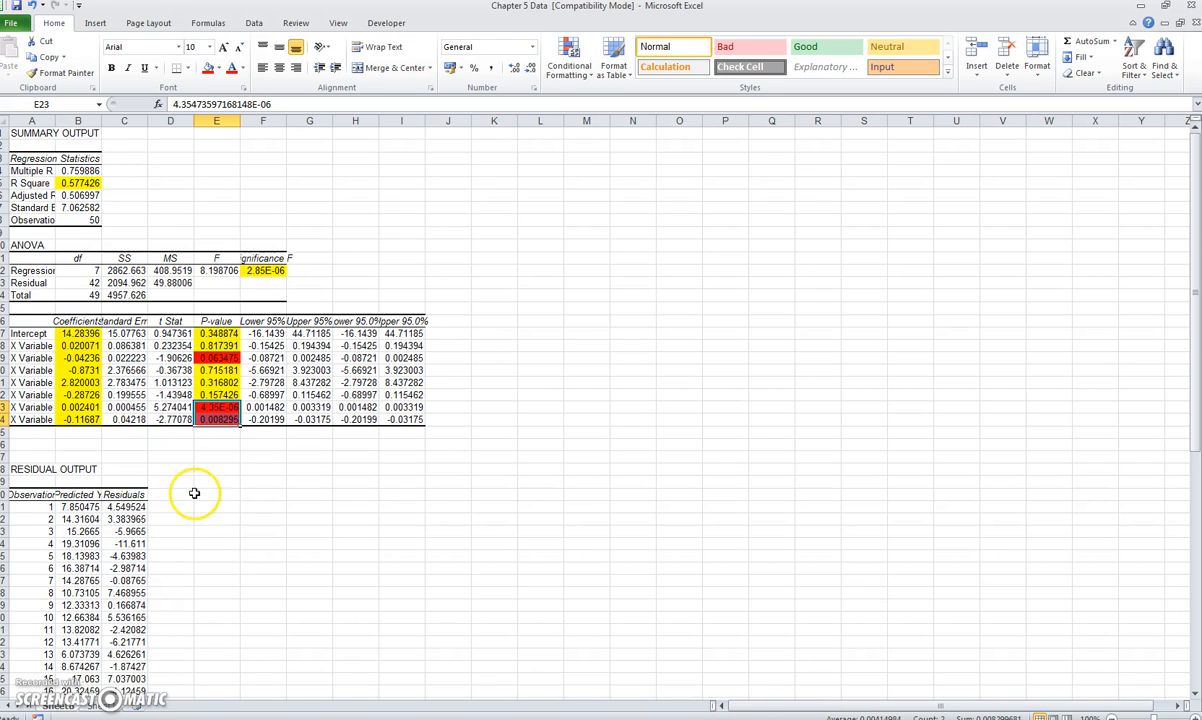
pyautogui.moveTo(230, 470)
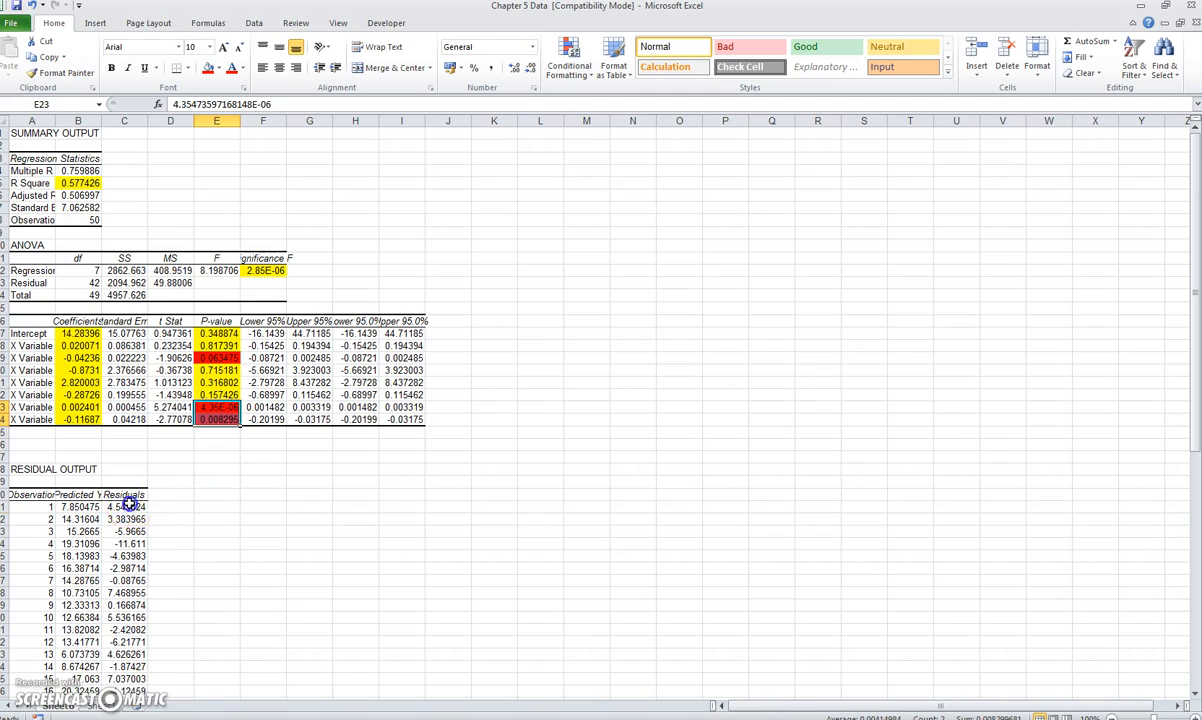
# Add a Residuals2 header in D30 with the squared-residual formula =C31^2 filled down
pyautogui.click(170, 494)
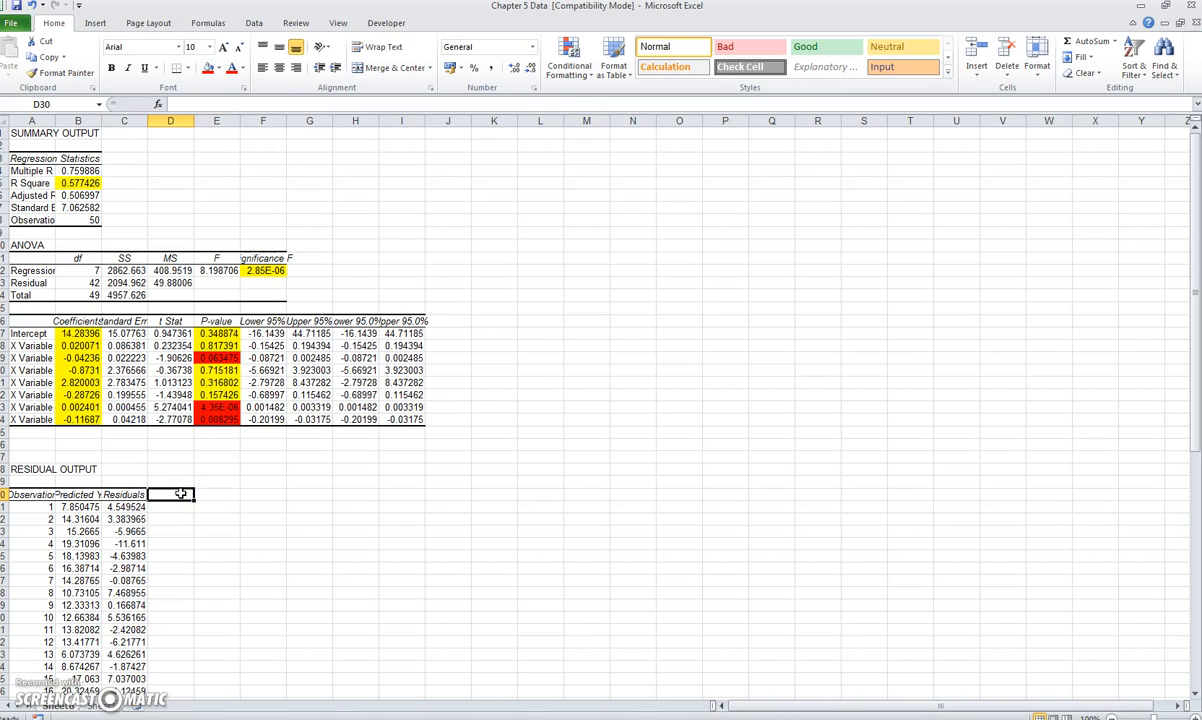
pyautogui.write('Residuals2')
pyautogui.click(170, 506)
pyautogui.write('=C31')
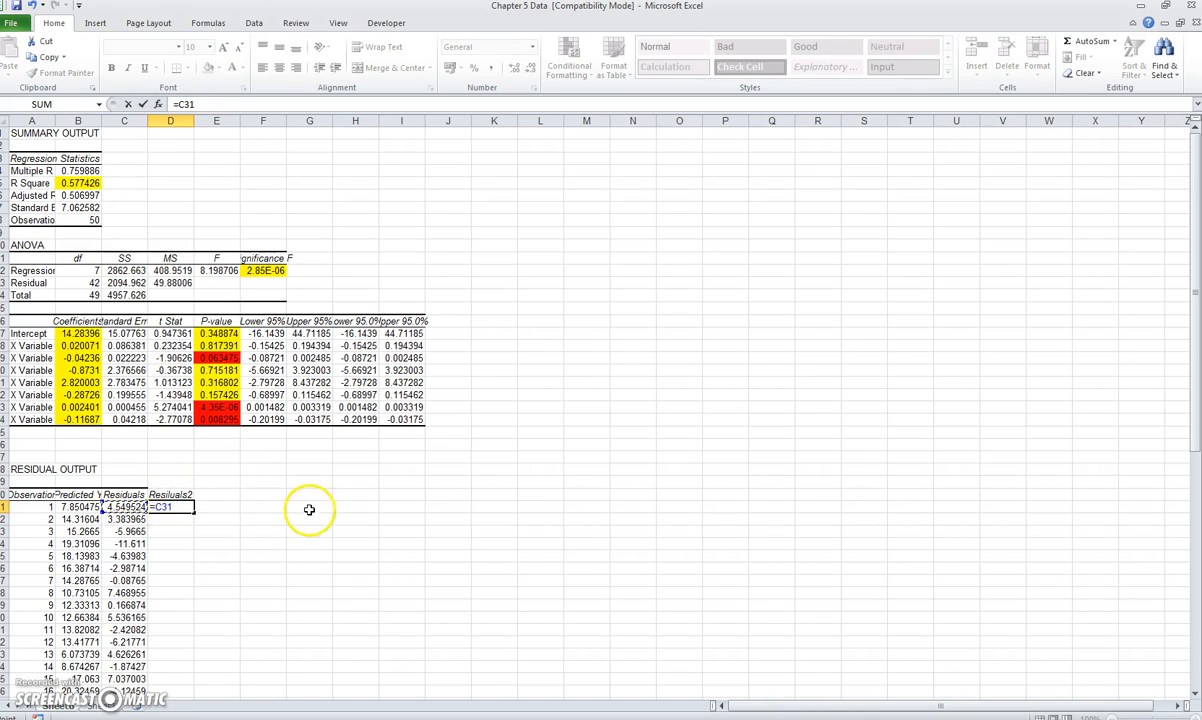
pyautogui.write('^2')
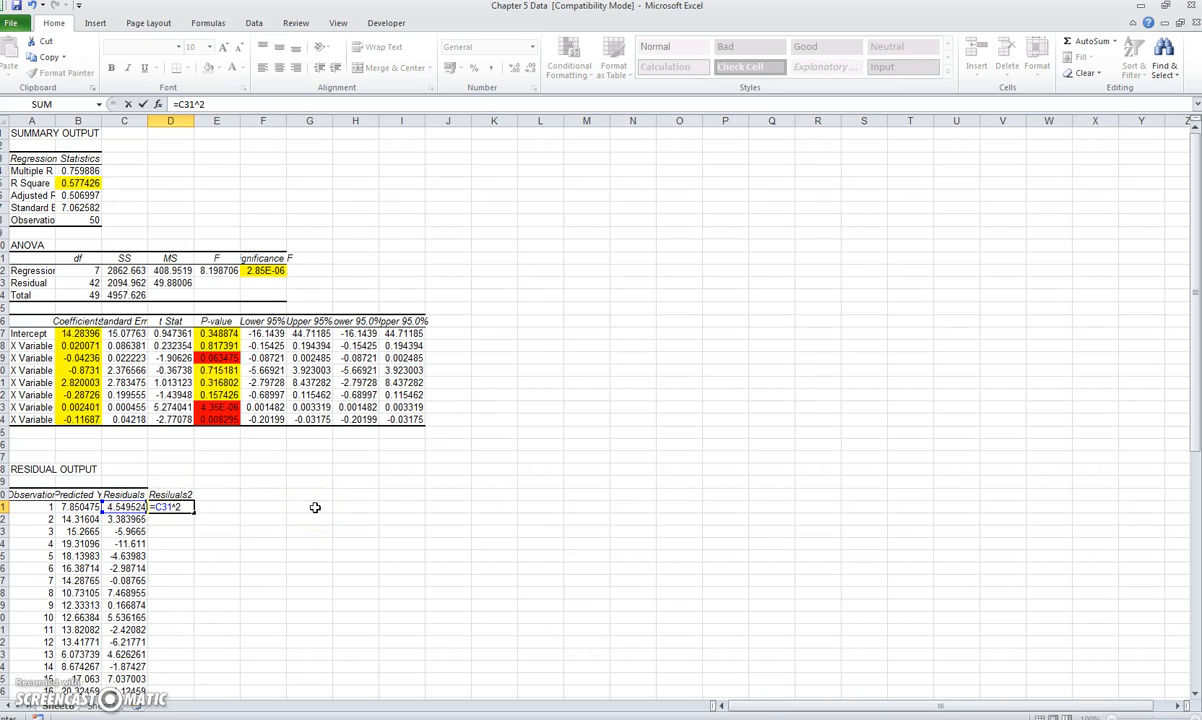
pyautogui.press('enter')
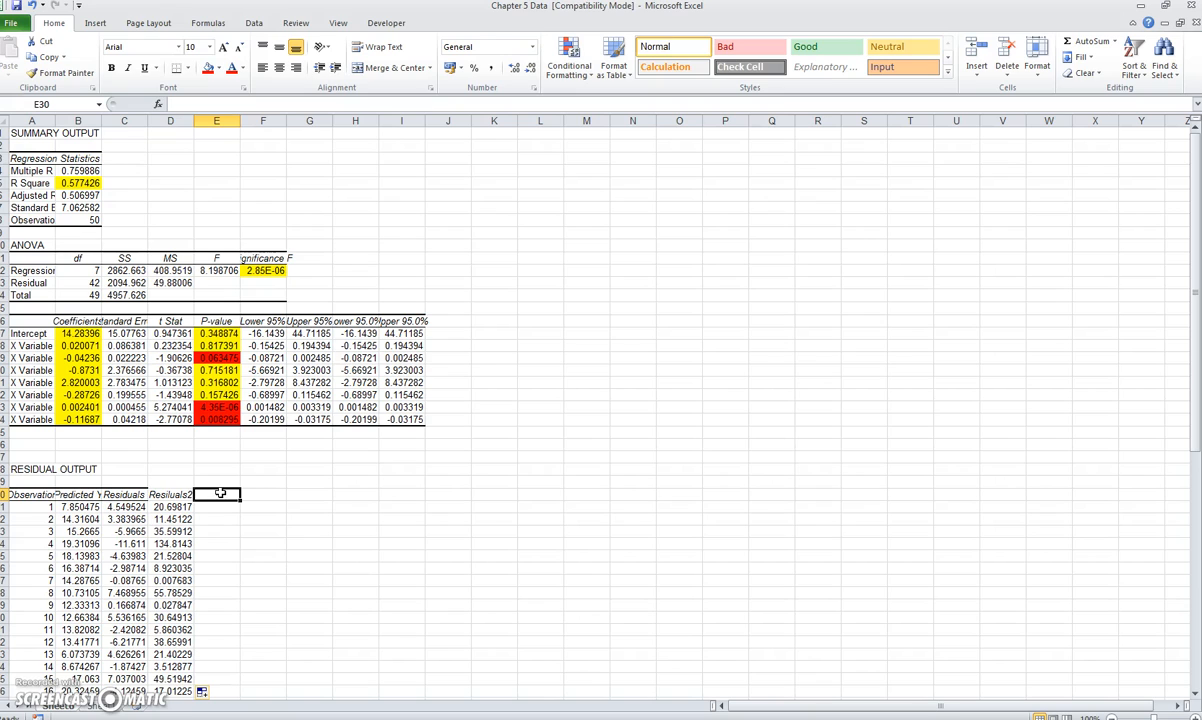
pyautogui.click(78, 494)
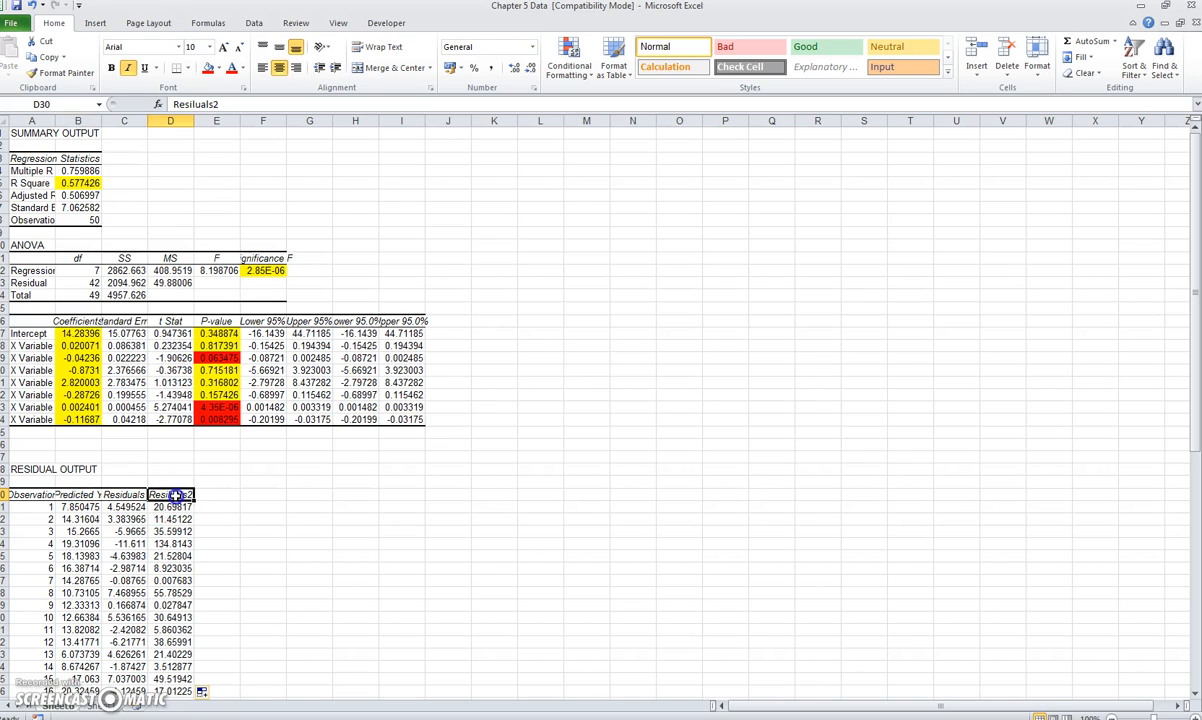
pyautogui.click(308, 494)
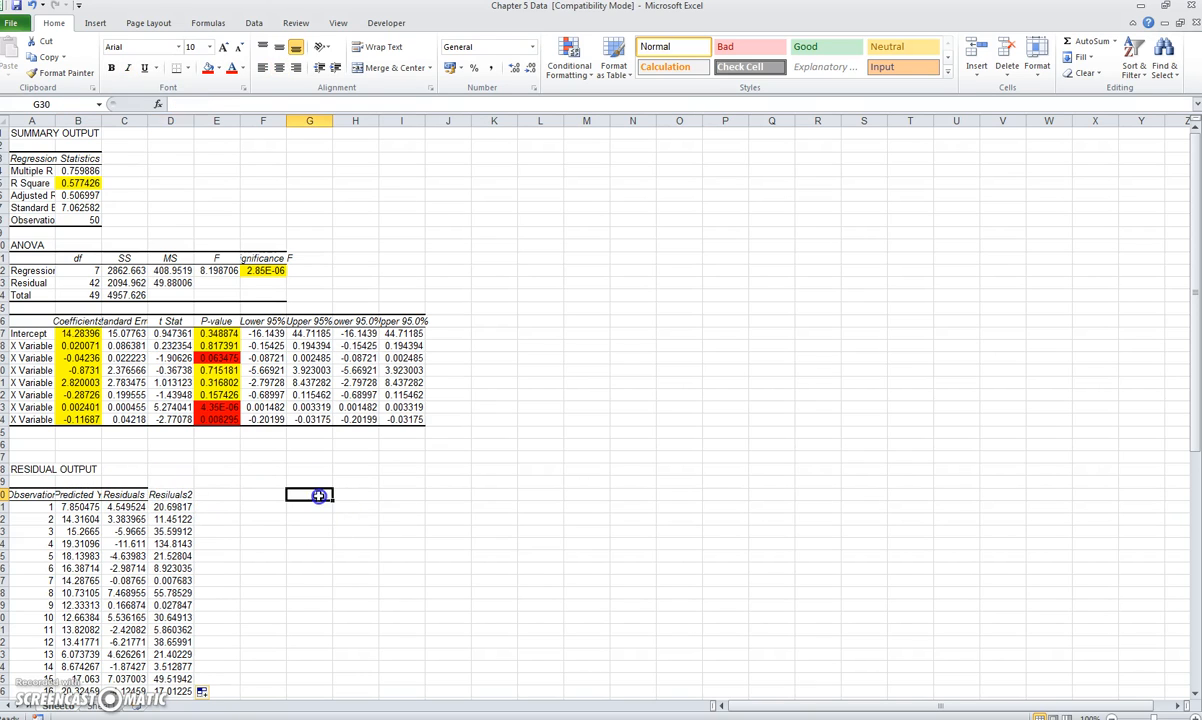
pyautogui.click(96, 22)
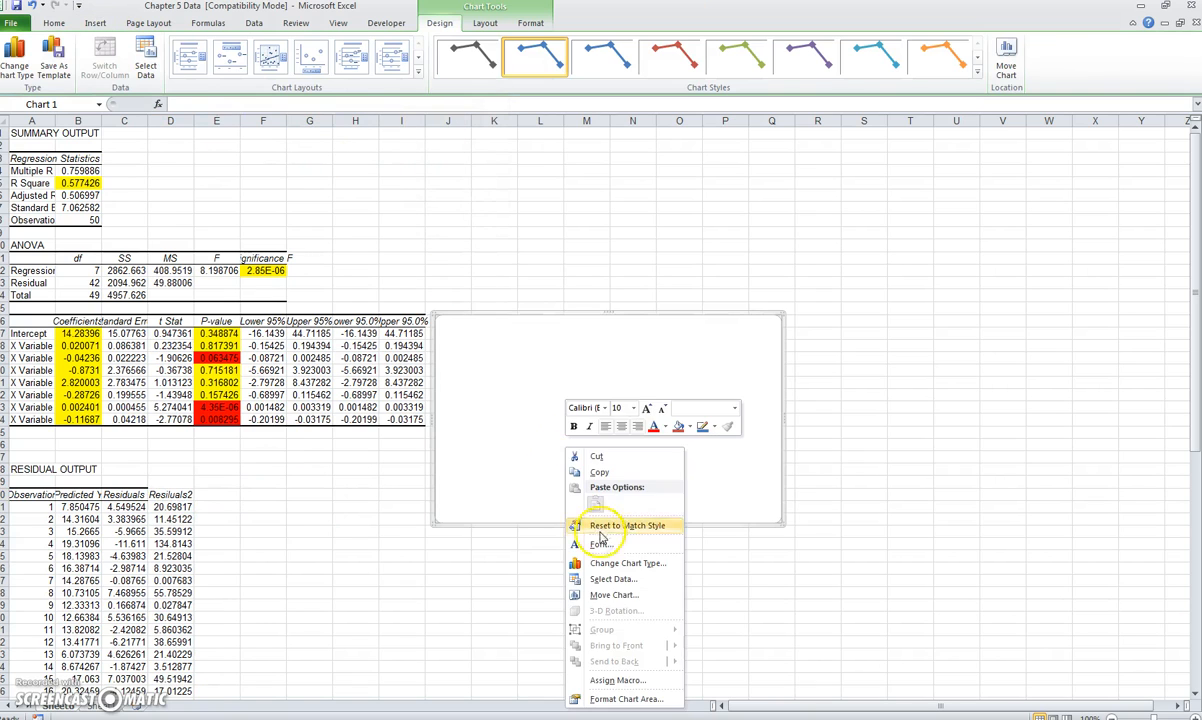
# Add a chart series with Predicted Y as X values and Residuals2 as Y values
pyautogui.click(614, 580)
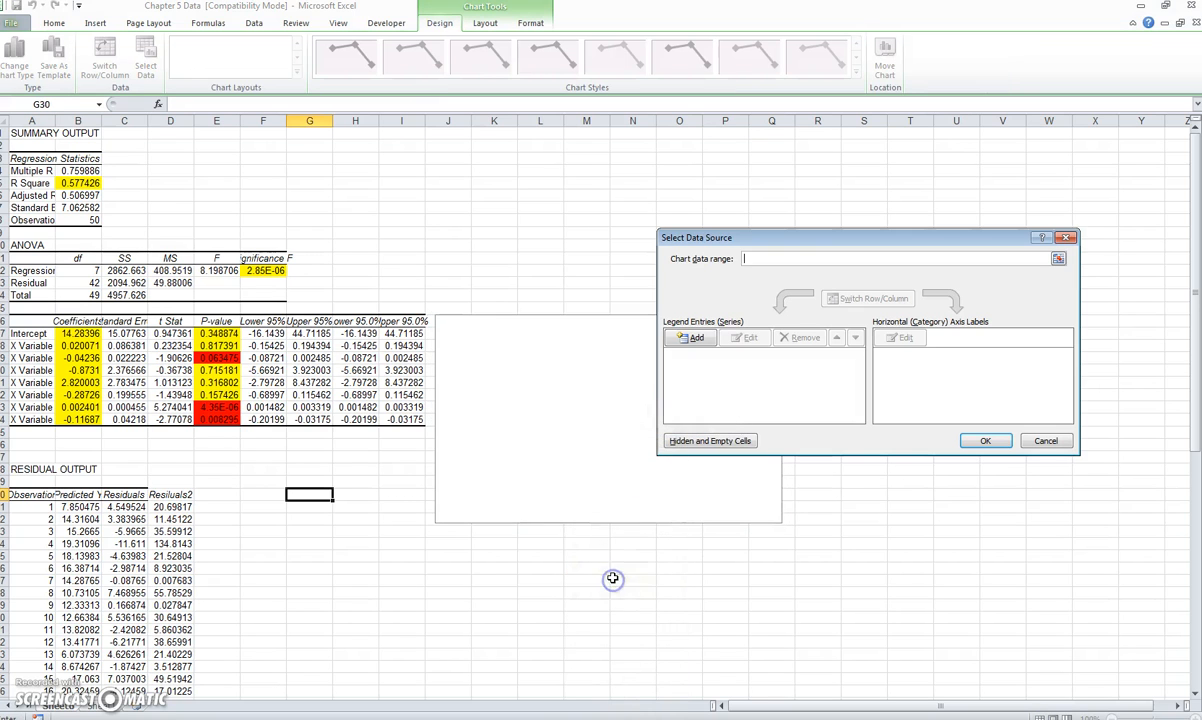
pyautogui.click(692, 336)
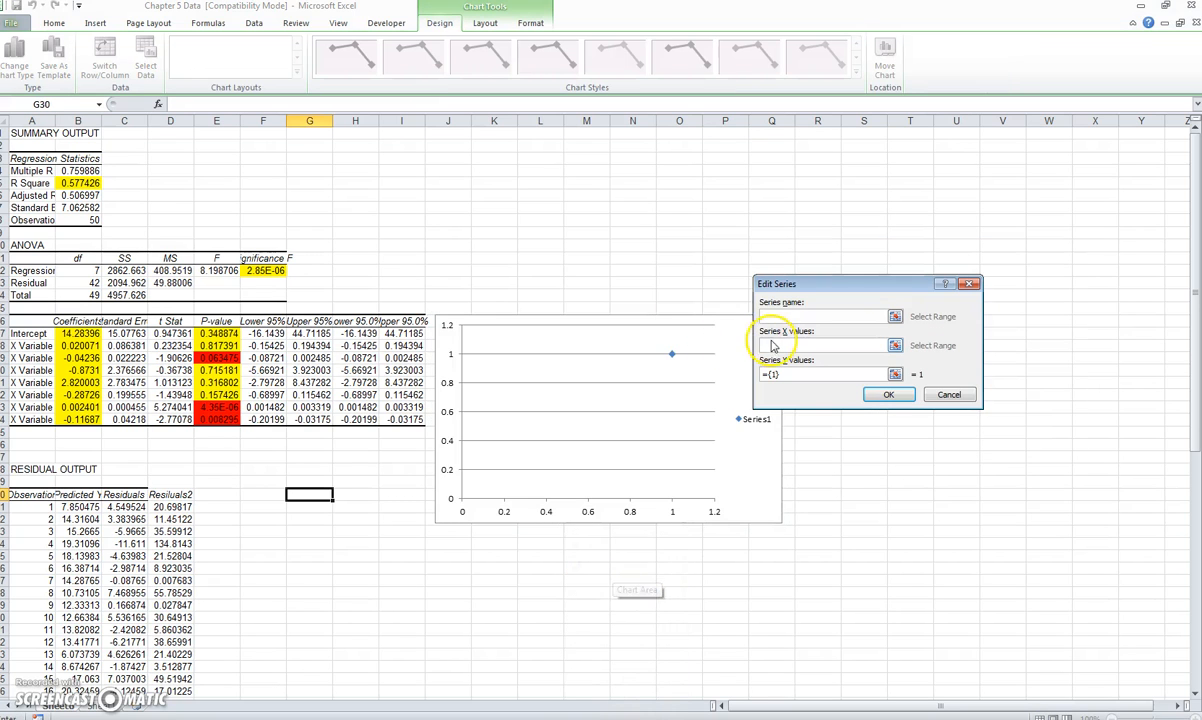
pyautogui.click(820, 344)
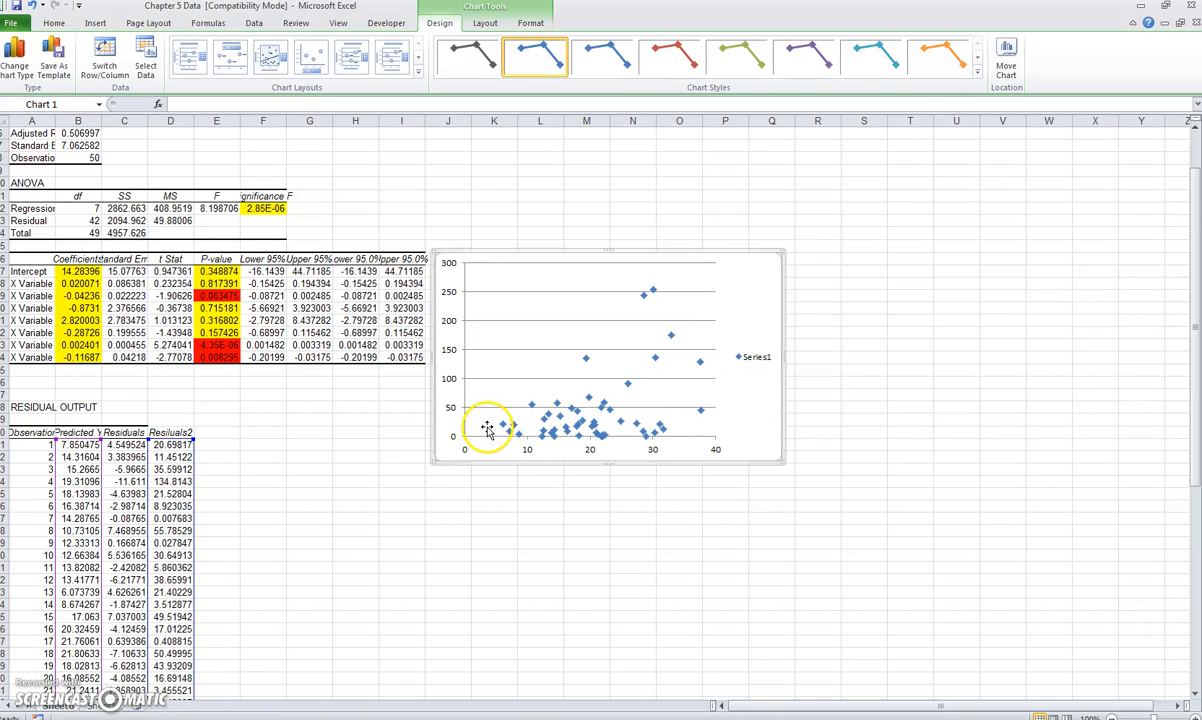
pyautogui.moveTo(604, 404)
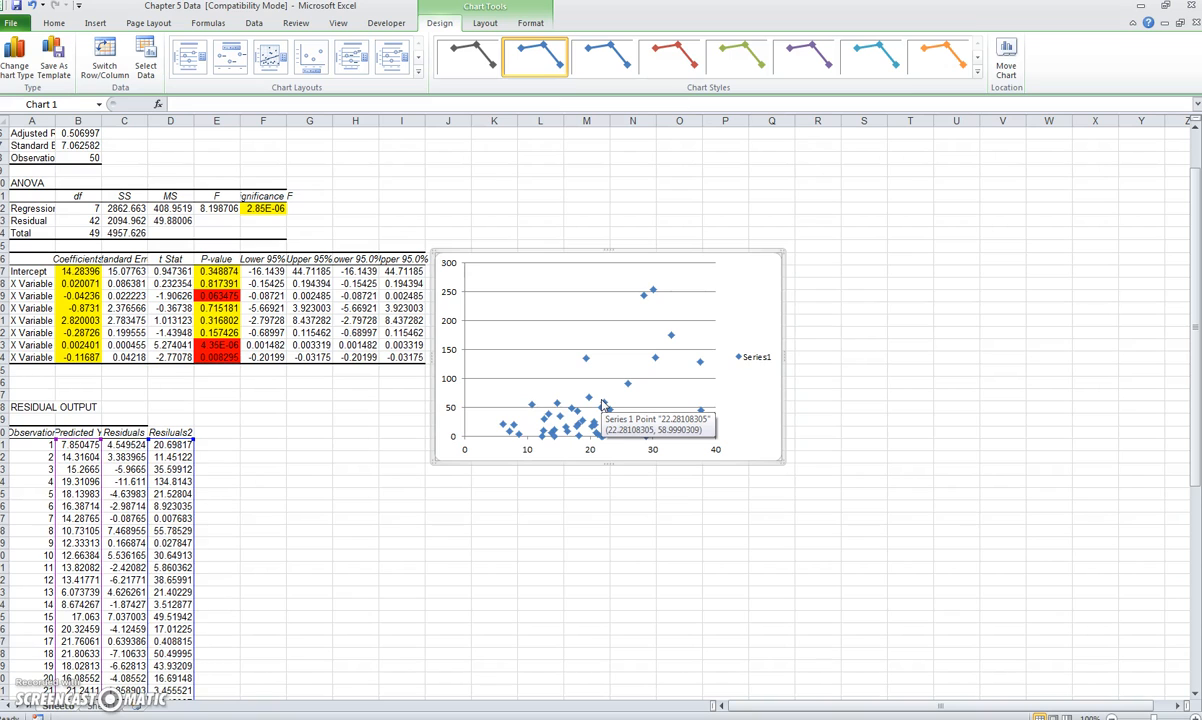
pyautogui.moveTo(528, 396)
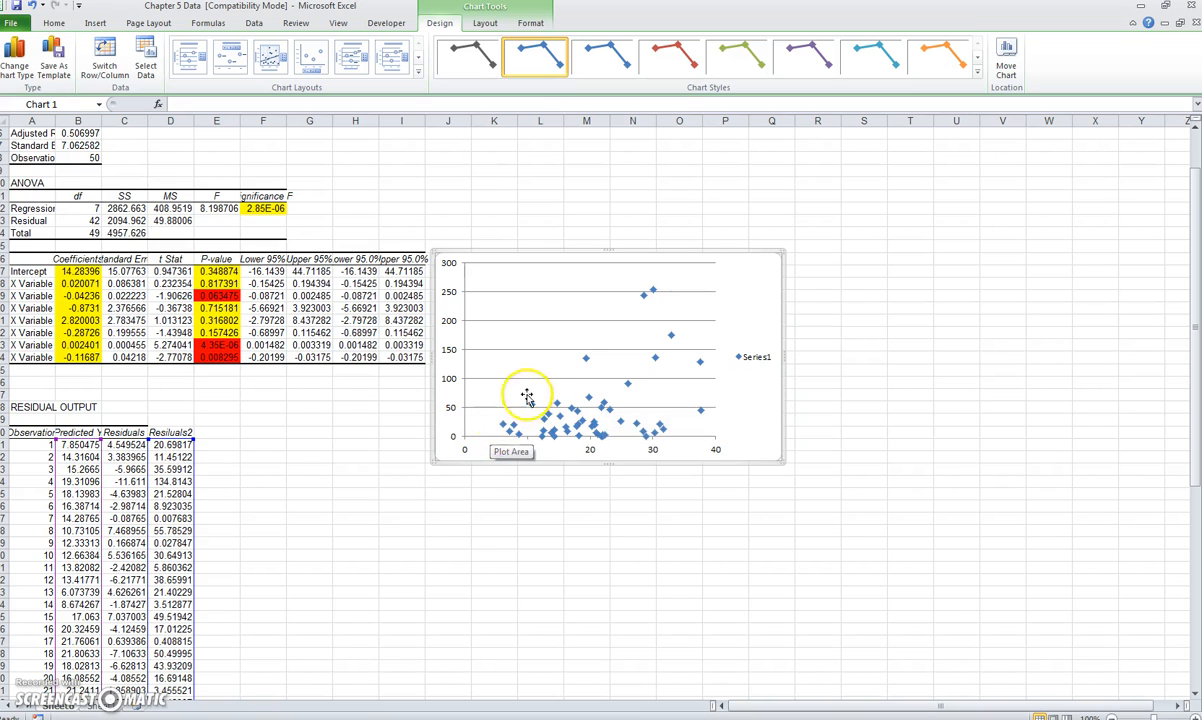
pyautogui.moveTo(686, 452)
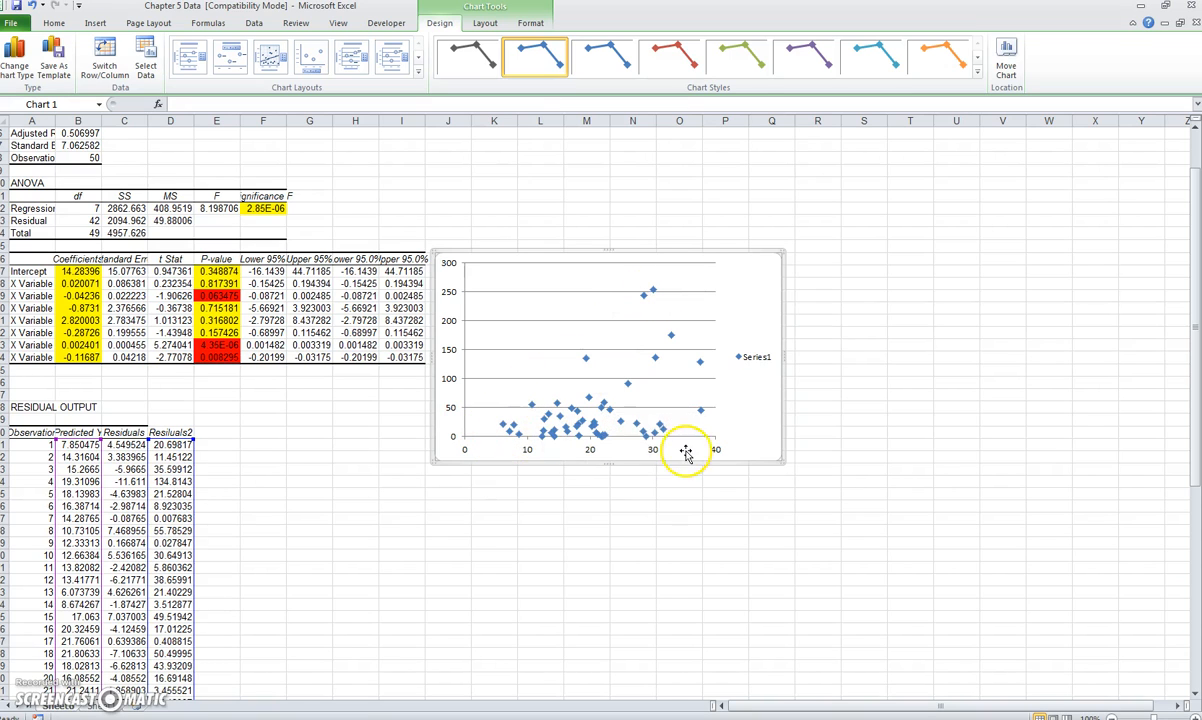
pyautogui.moveTo(550, 444)
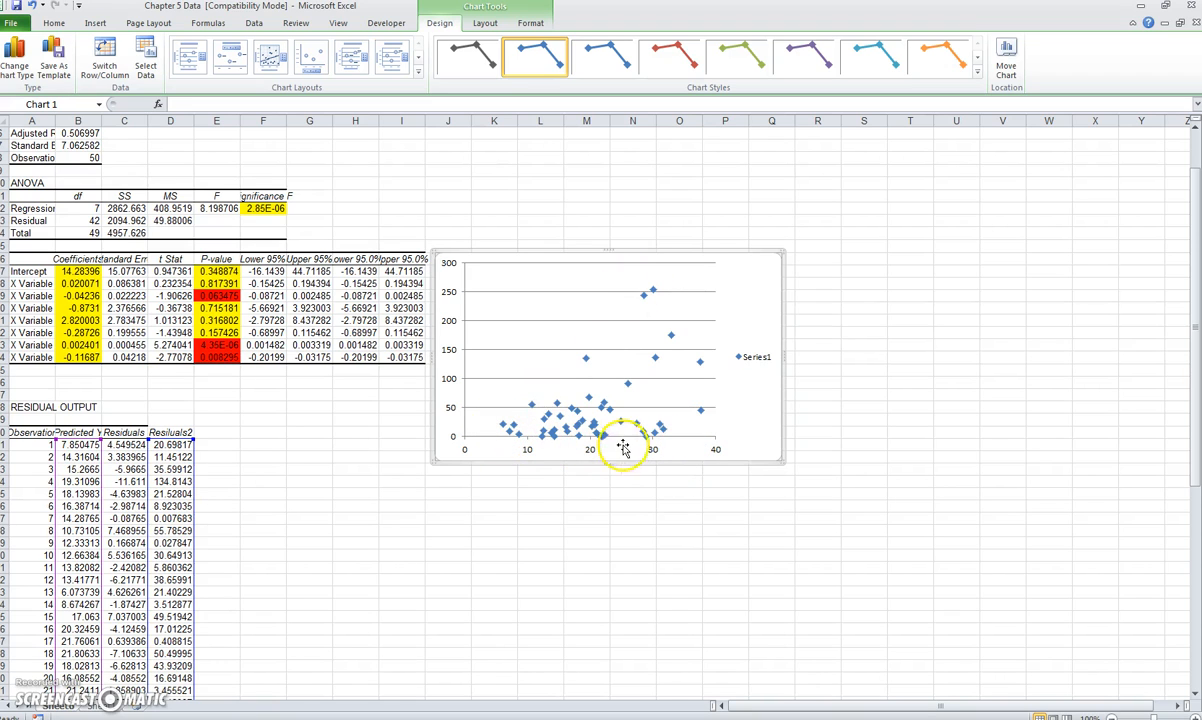
pyautogui.moveTo(578, 450)
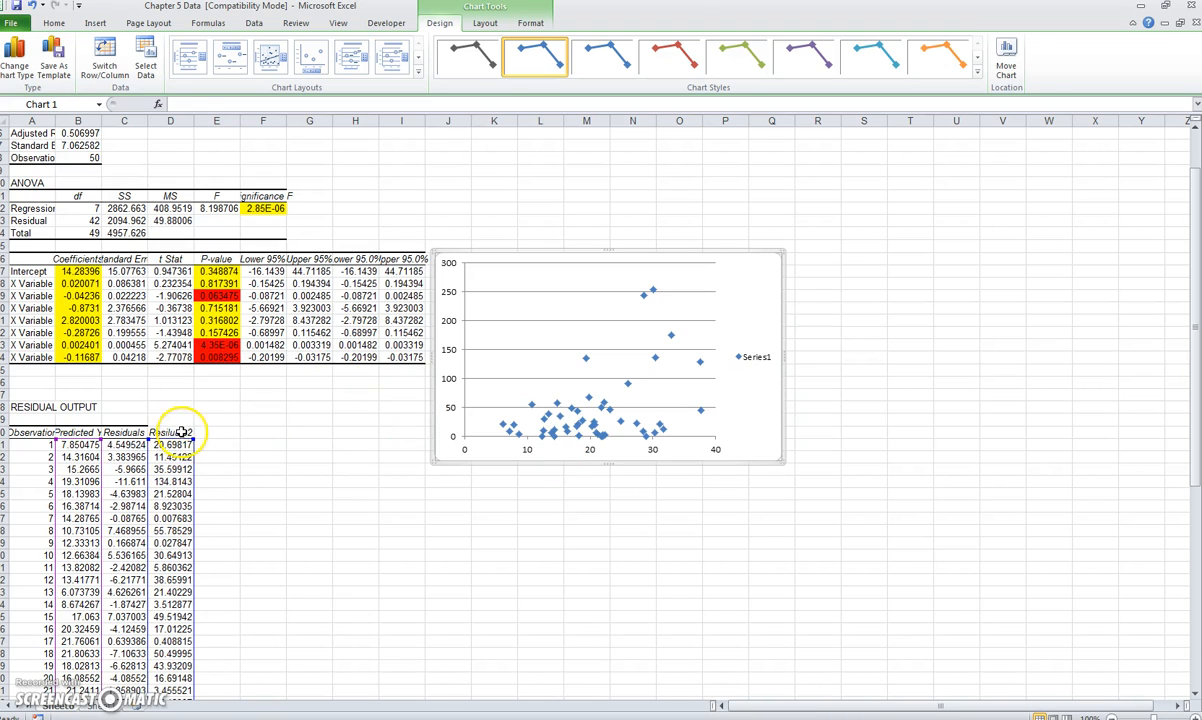
# Select the Predicted Y heading and move down toward the data sheet
pyautogui.click(170, 432)
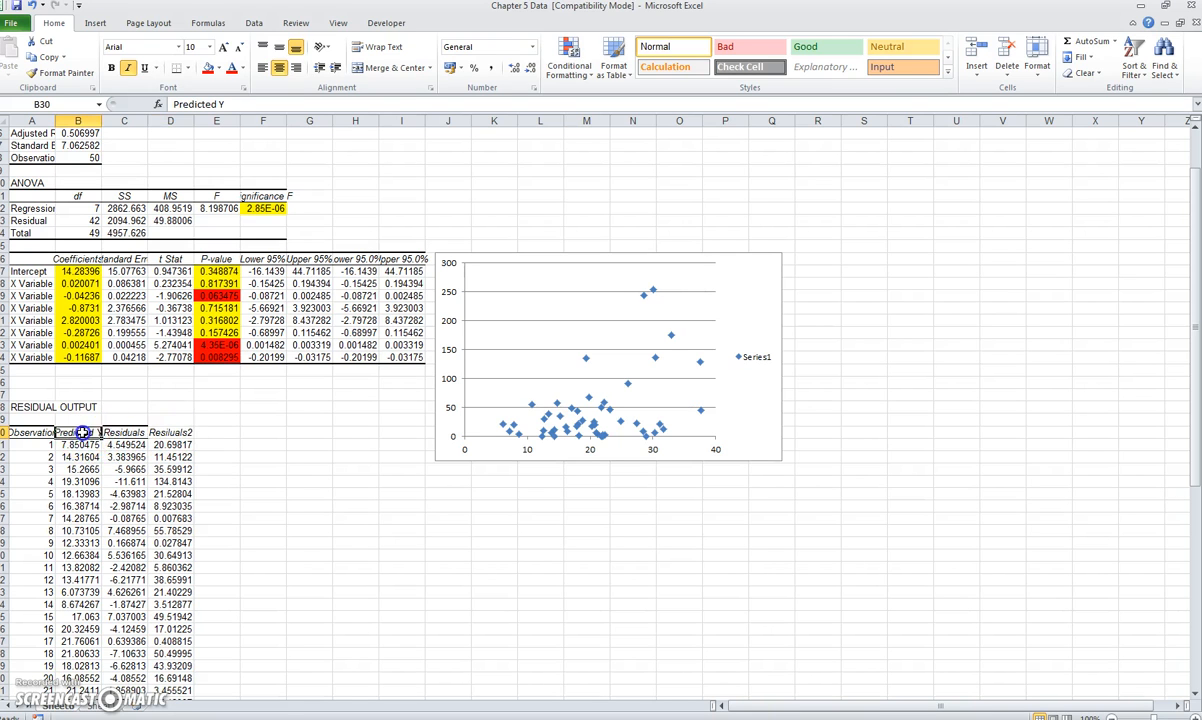
pyautogui.scroll(-3)
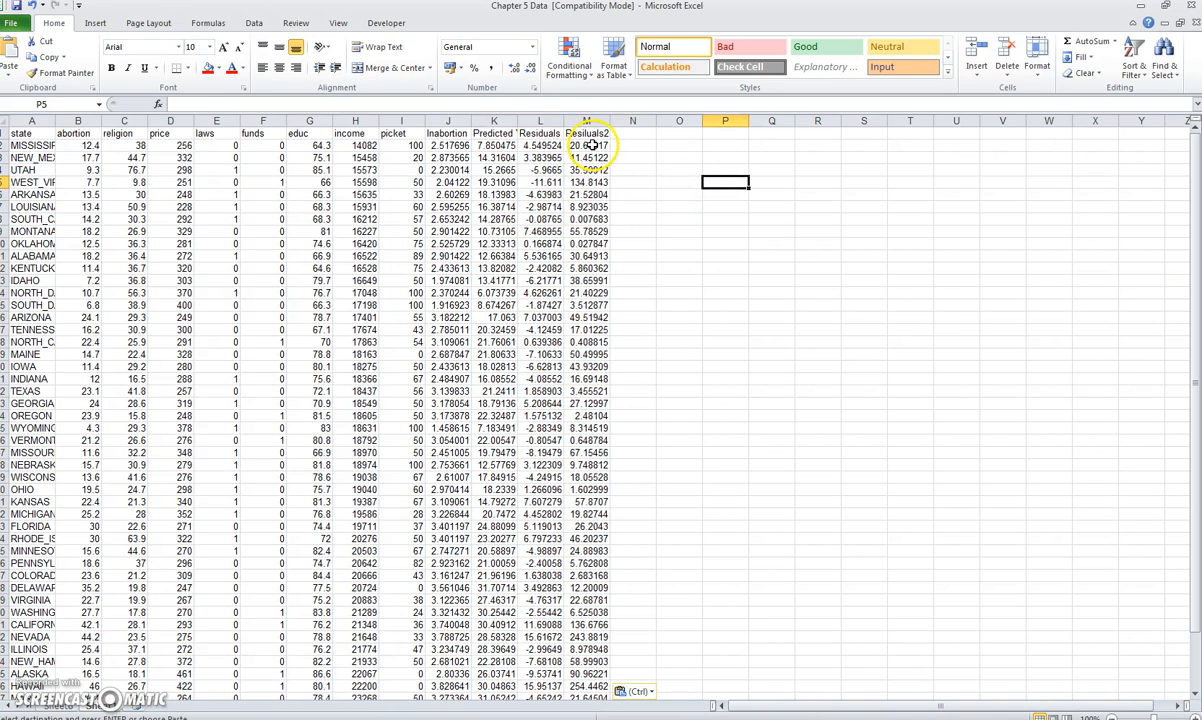
# Regress squared residuals M2:M51 on predictors C2:I51 with output on a new worksheet
pyautogui.click(588, 144)
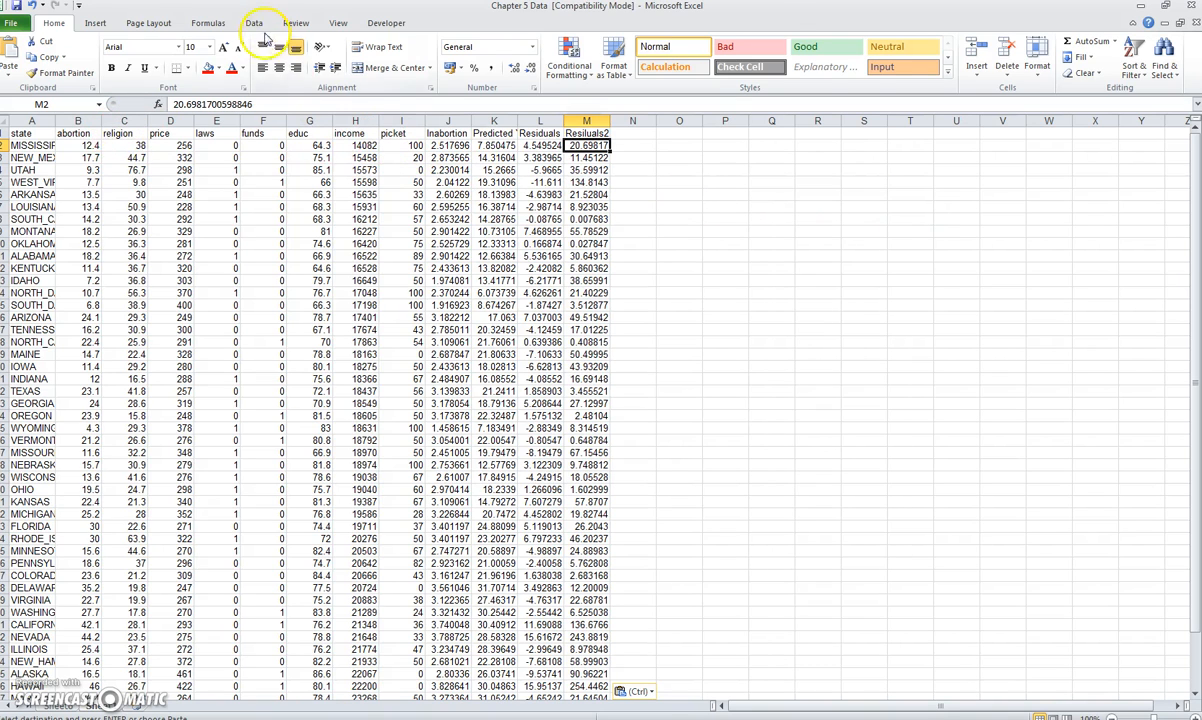
pyautogui.click(868, 48)
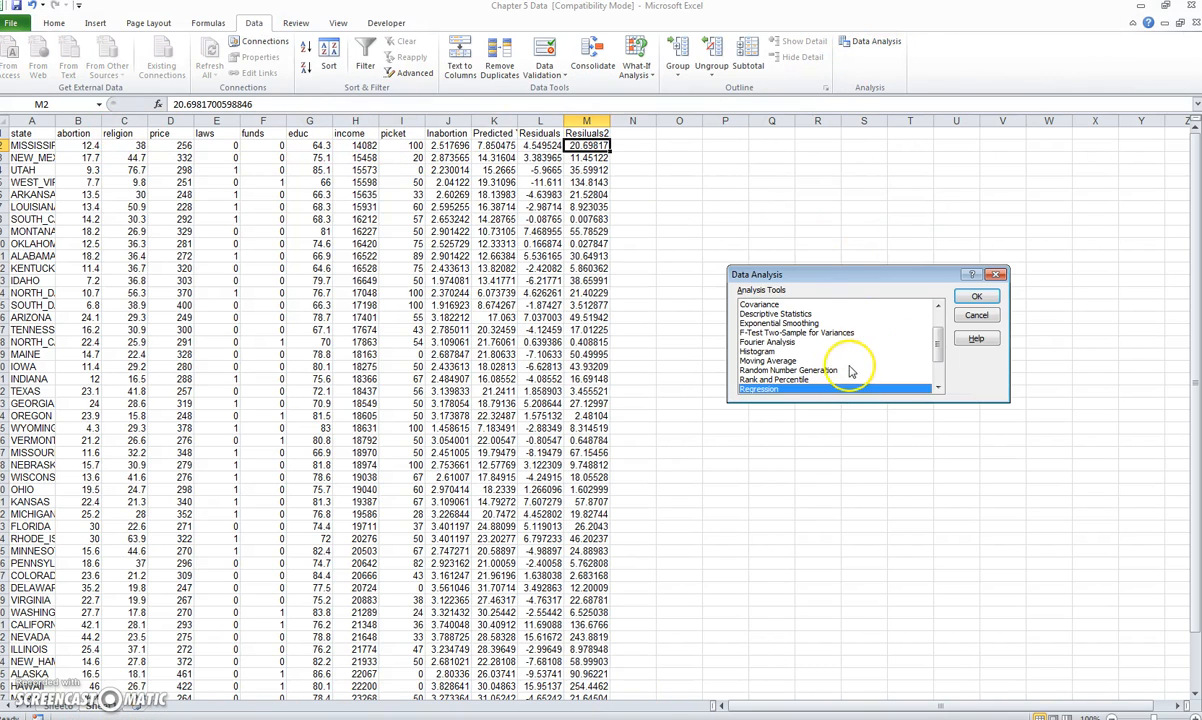
pyautogui.click(978, 296)
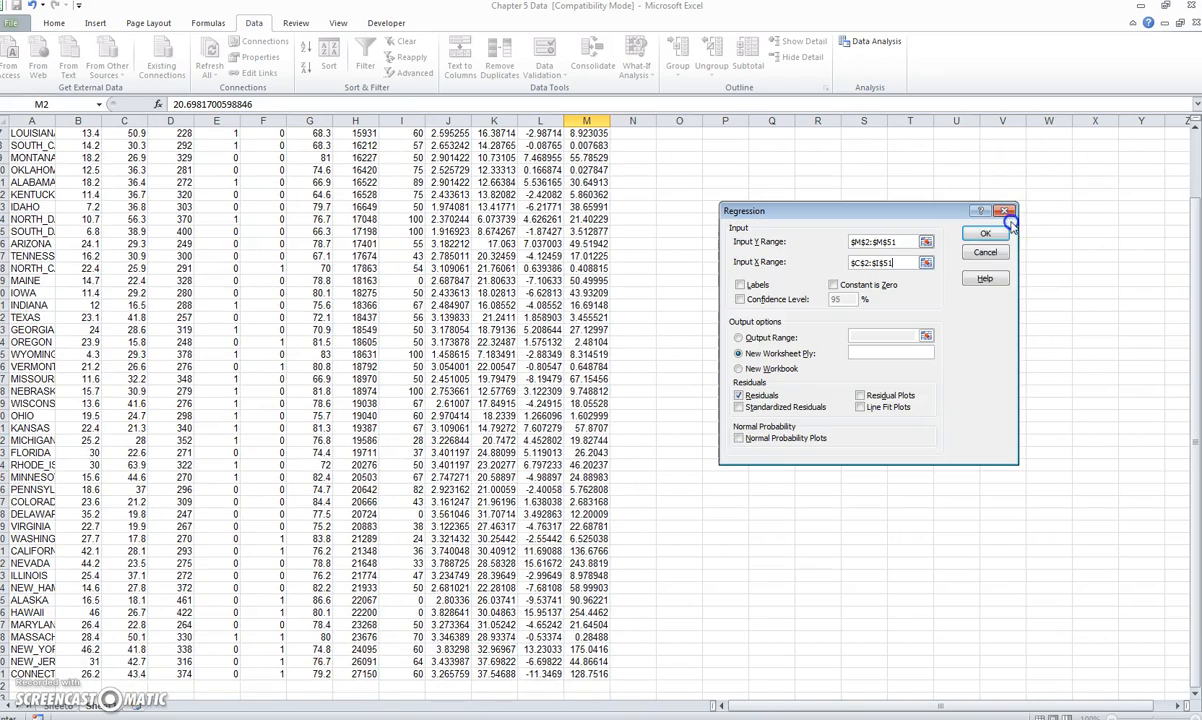
pyautogui.click(986, 232)
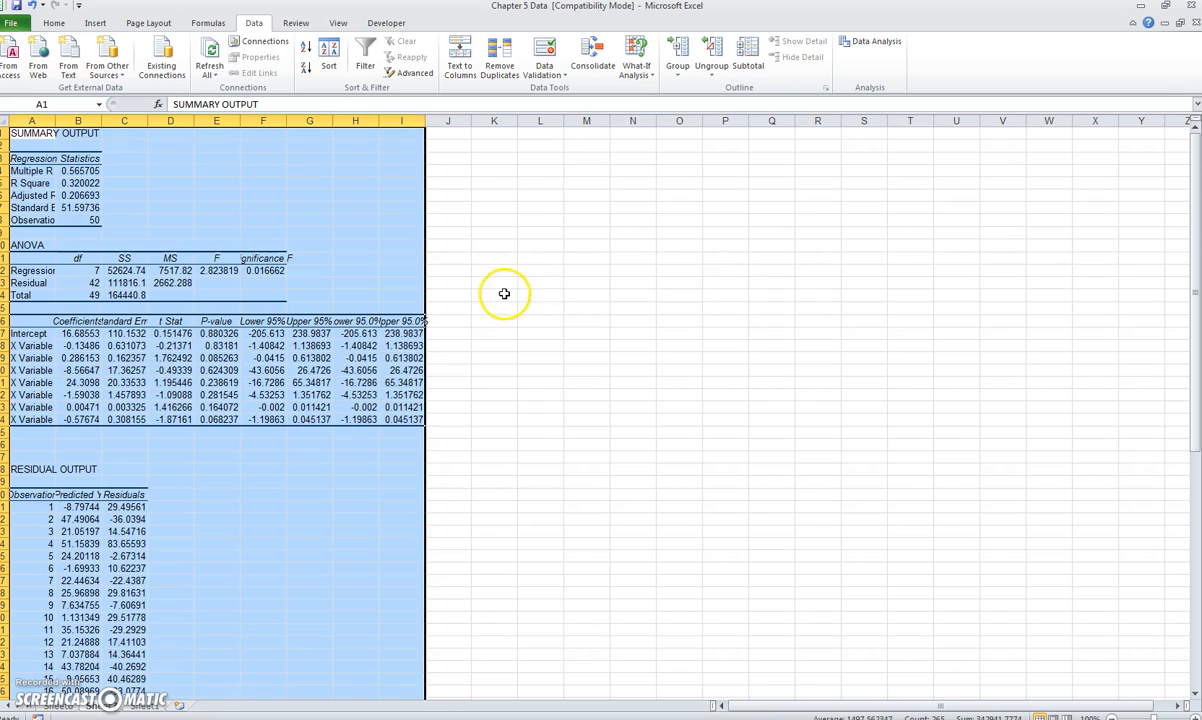
pyautogui.moveTo(356, 304)
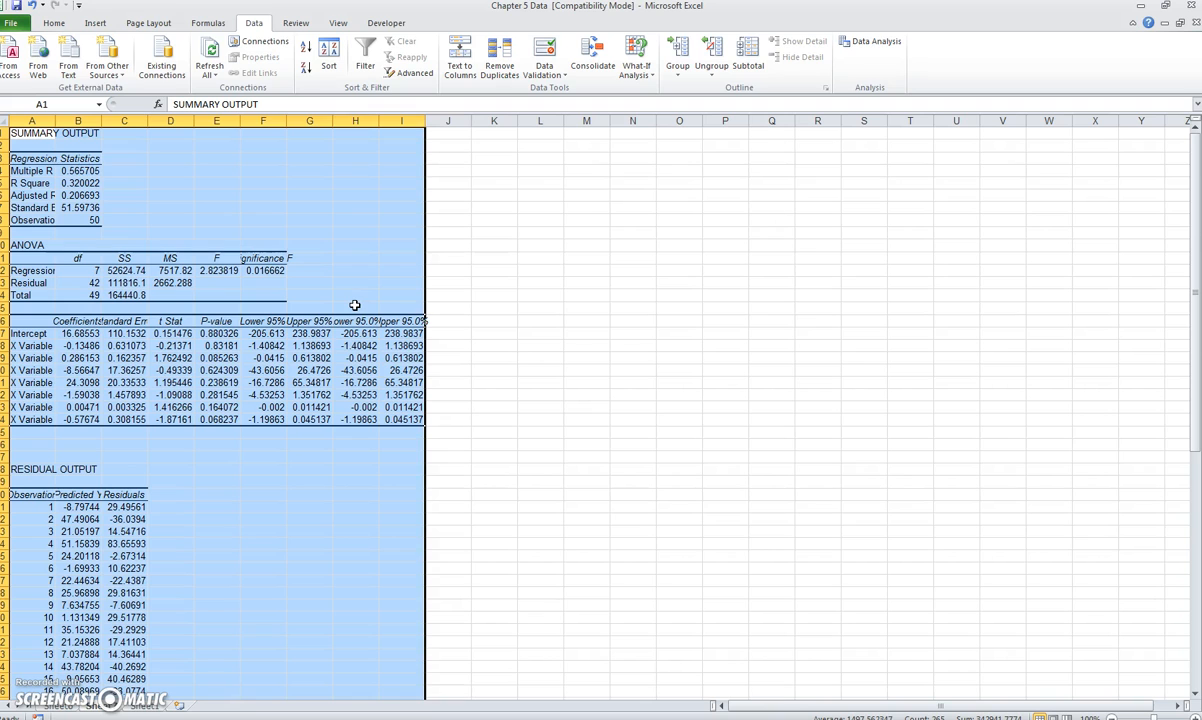
# Shade the second regression's Significance F value yellow
pyautogui.click(264, 270)
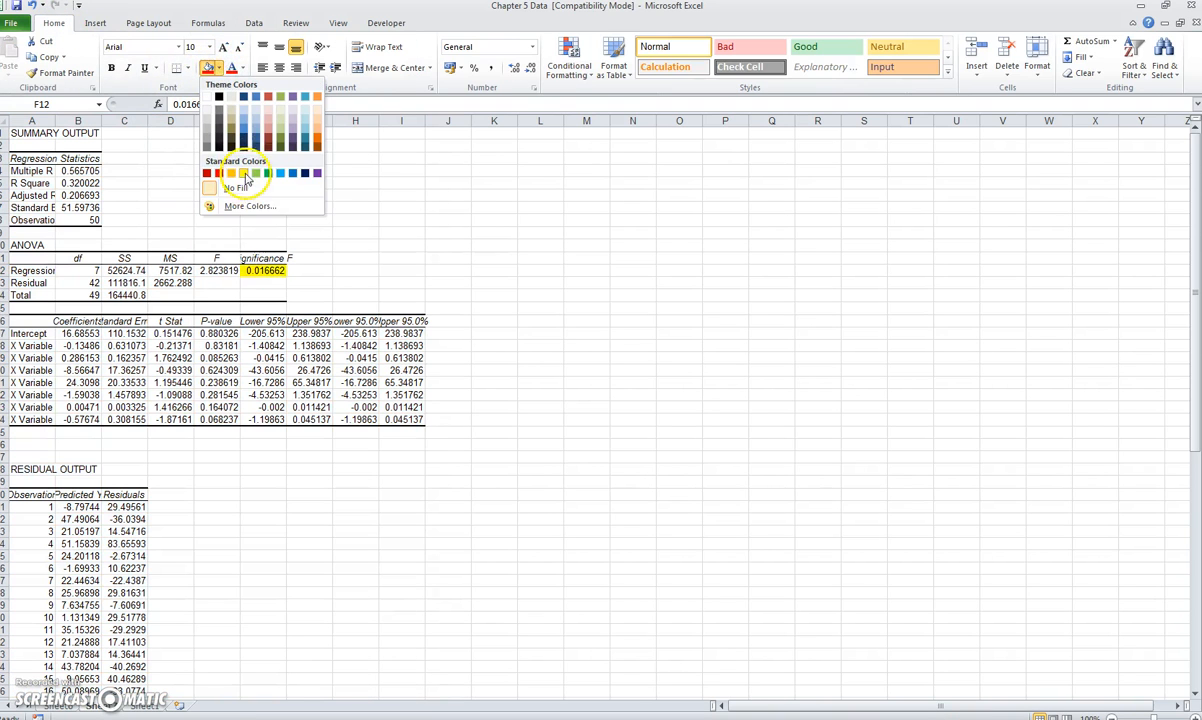
pyautogui.click(246, 172)
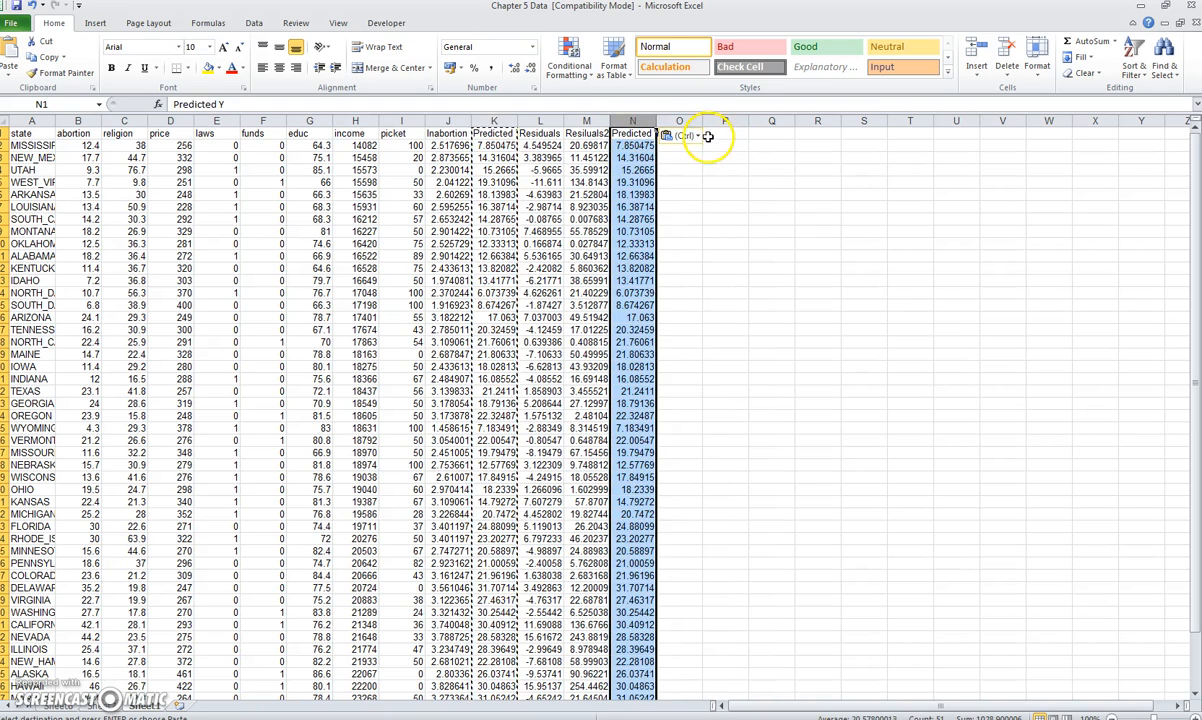
# Create a Predicted2 column in O with =N2^2 filled down to row 51
pyautogui.write('Predicted2')
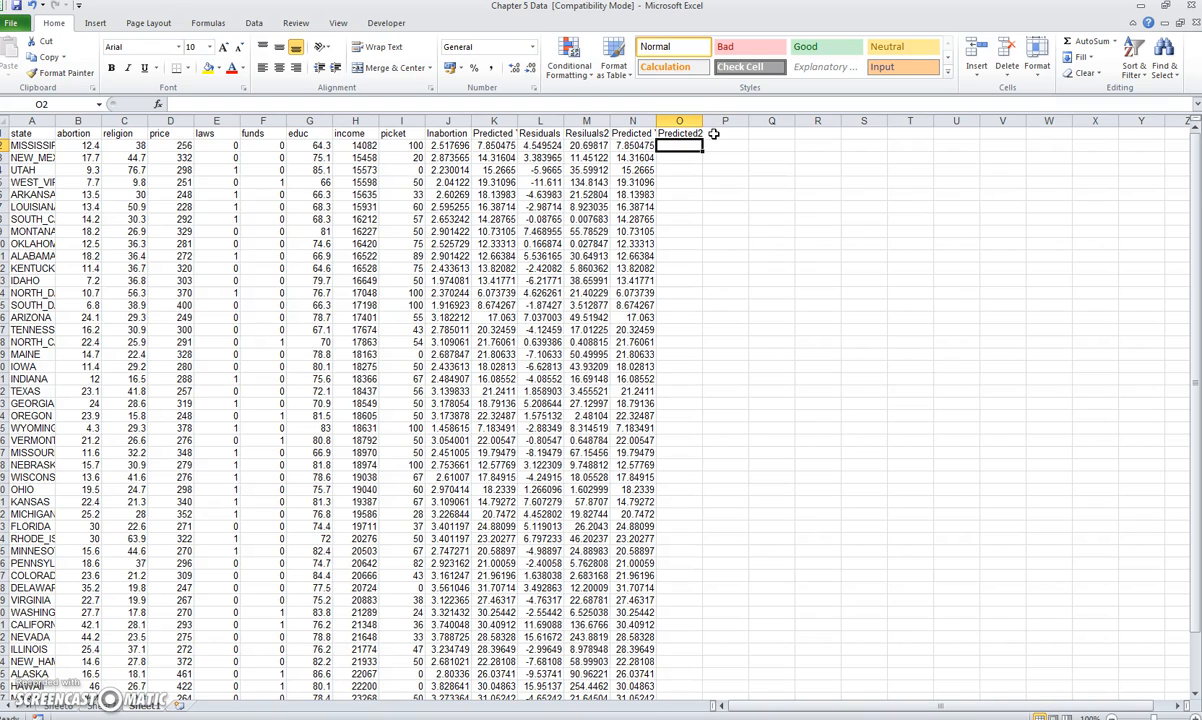
pyautogui.doubleClick(680, 144)
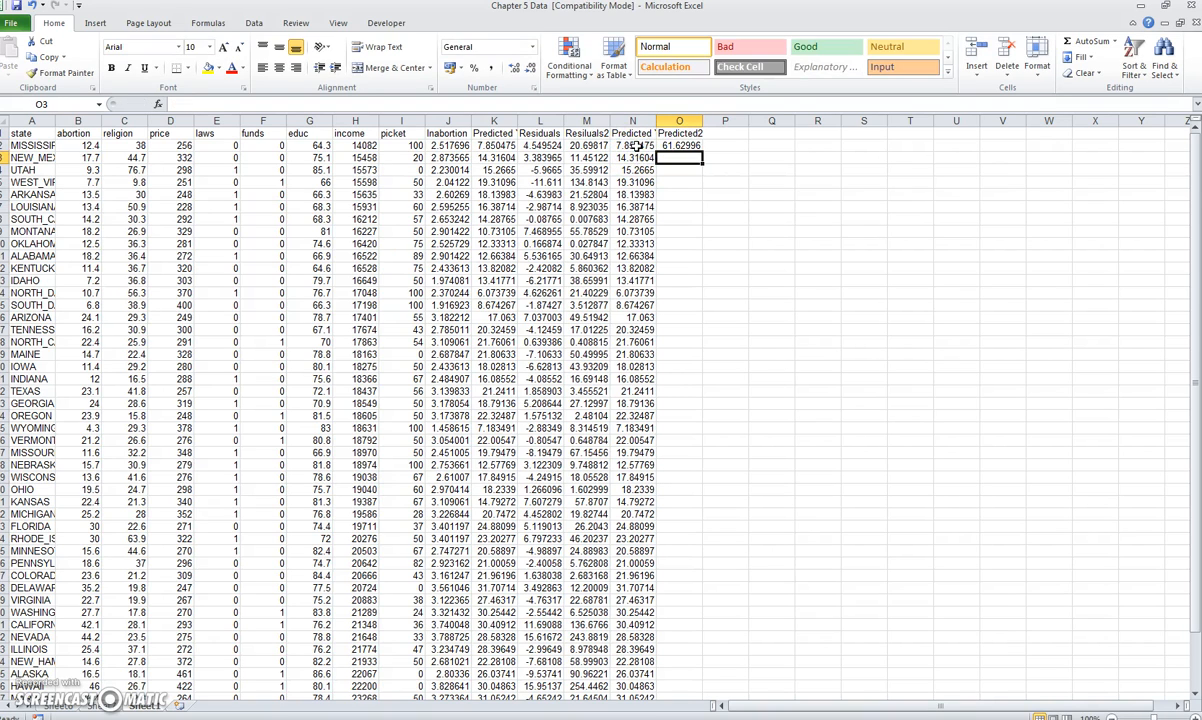
pyautogui.click(680, 144)
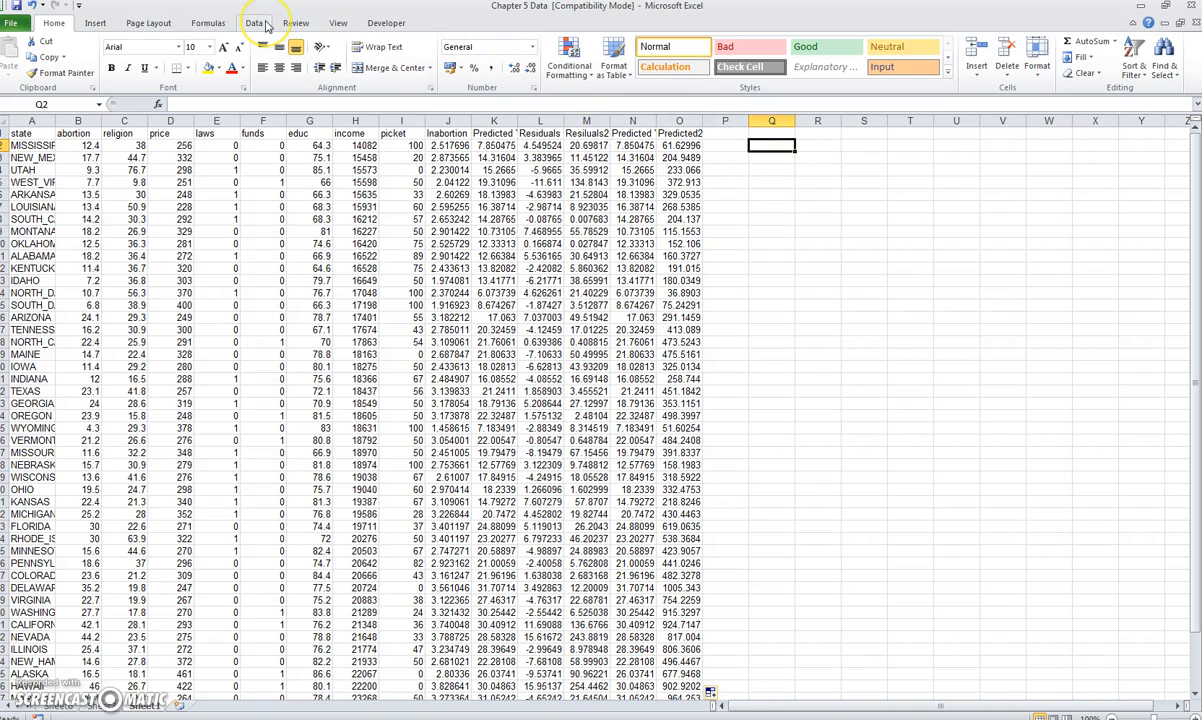
# Regress squared residuals M2:M51 on Predicted Y and Predicted2 (N2:O51), output on a new sheet
pyautogui.click(254, 22)
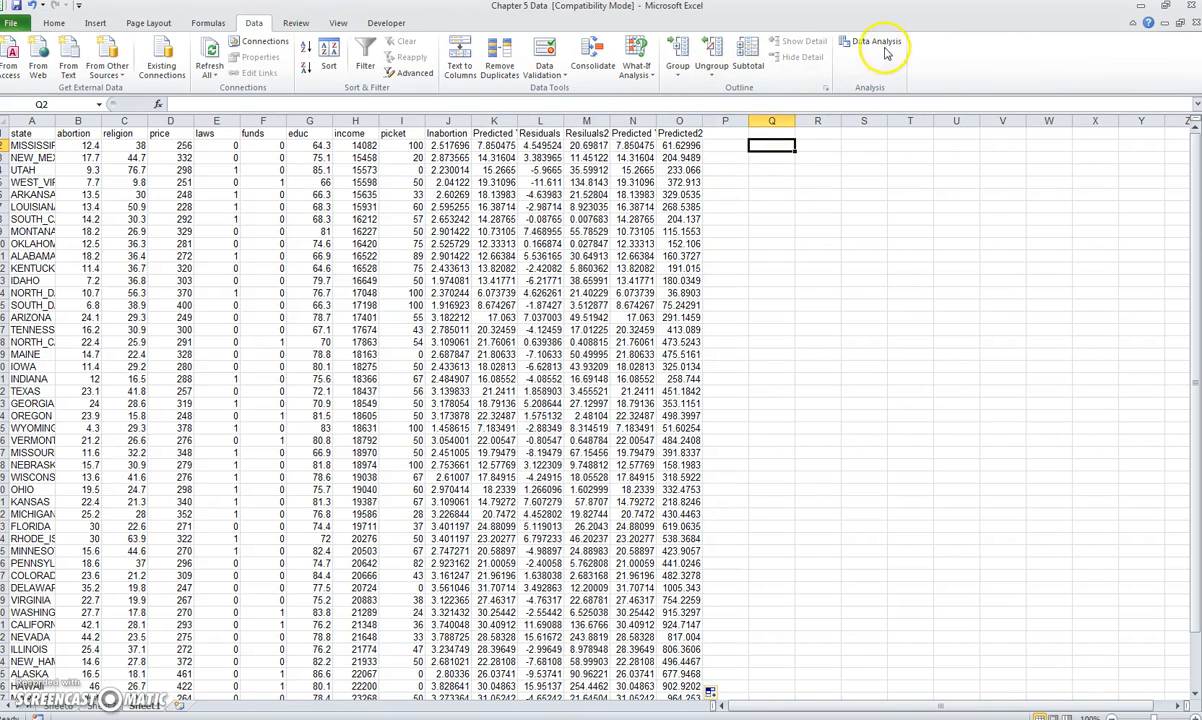
pyautogui.click(880, 46)
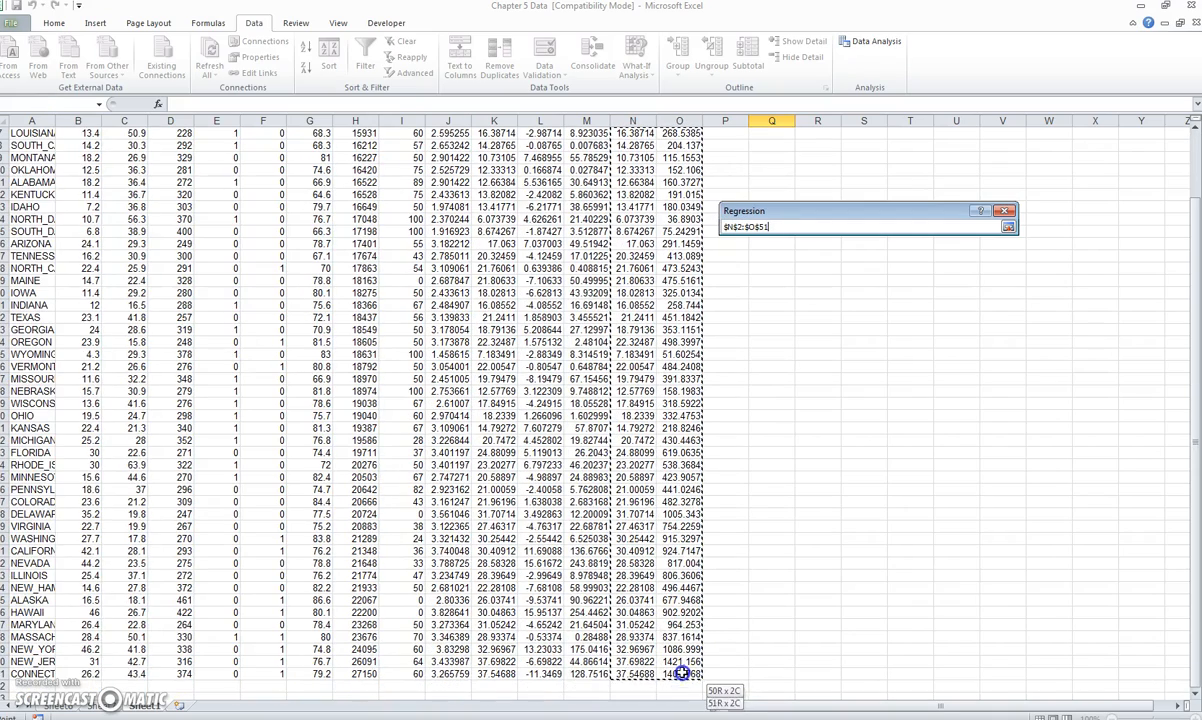
pyautogui.click(1008, 226)
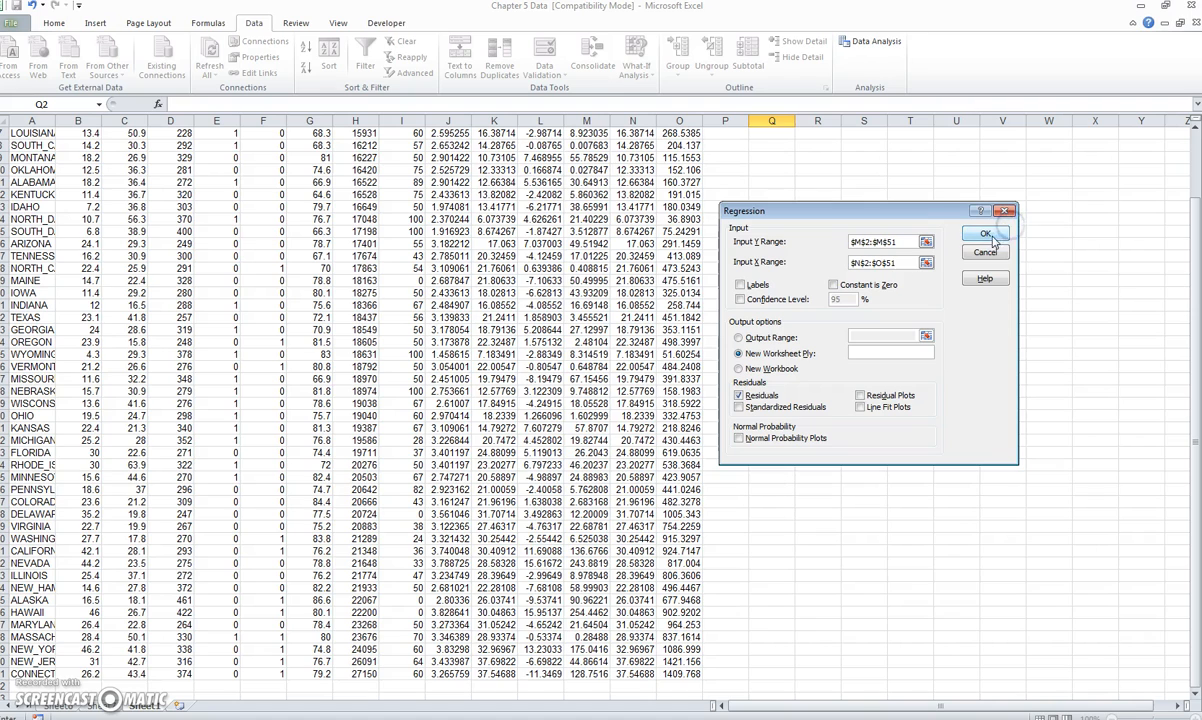
pyautogui.click(986, 234)
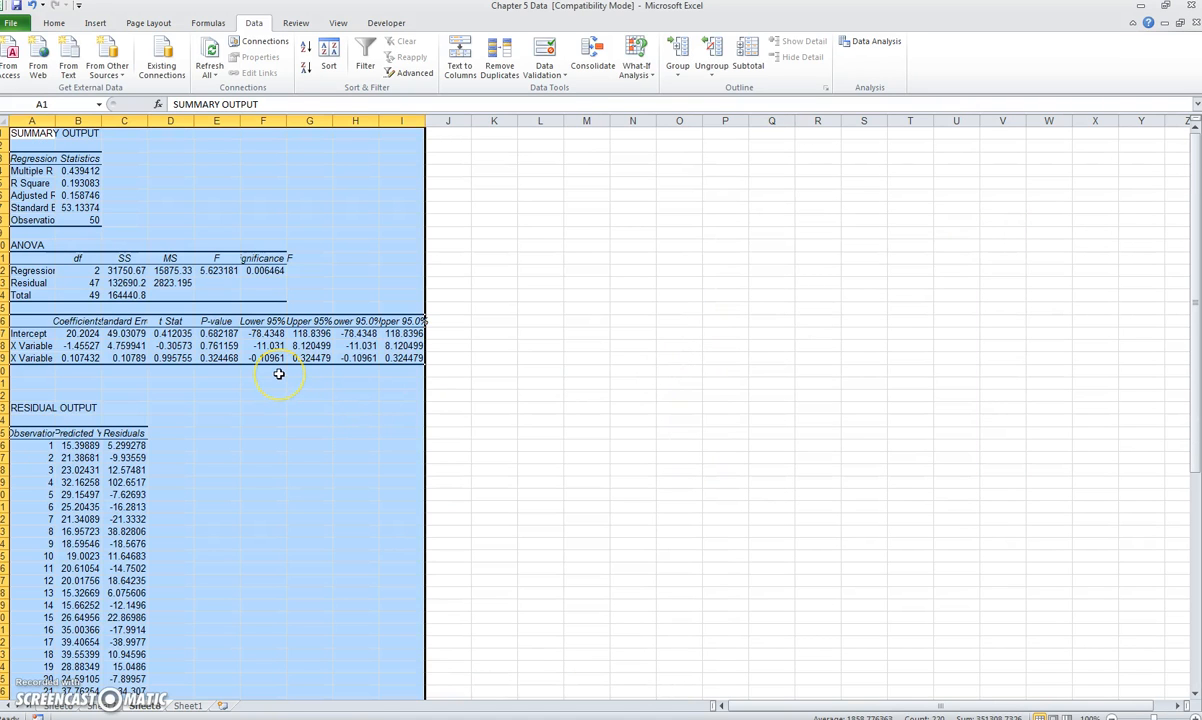